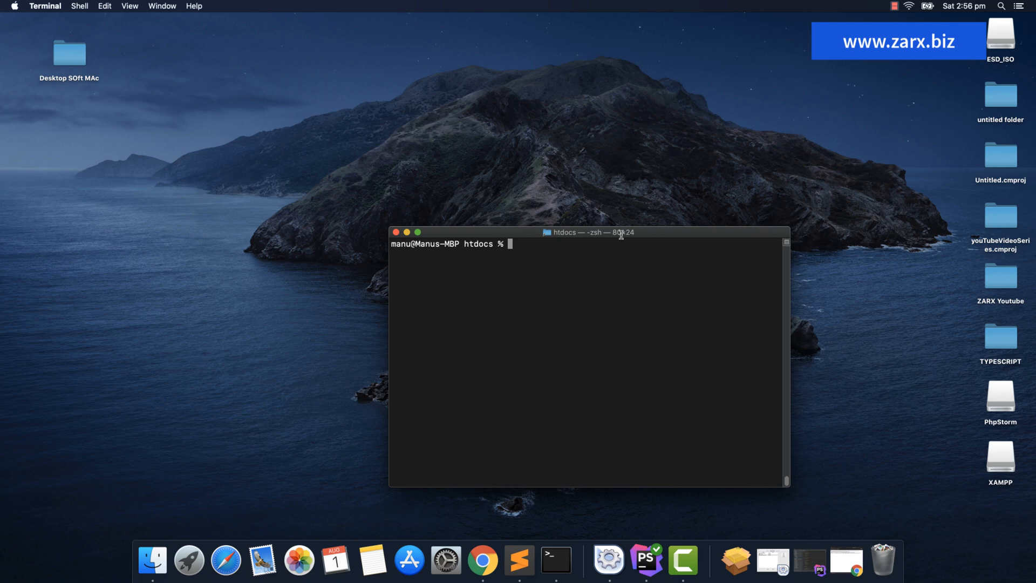
# - Search Google for composer.org in a new Chrome tab
pyautogui.click(501, 561)
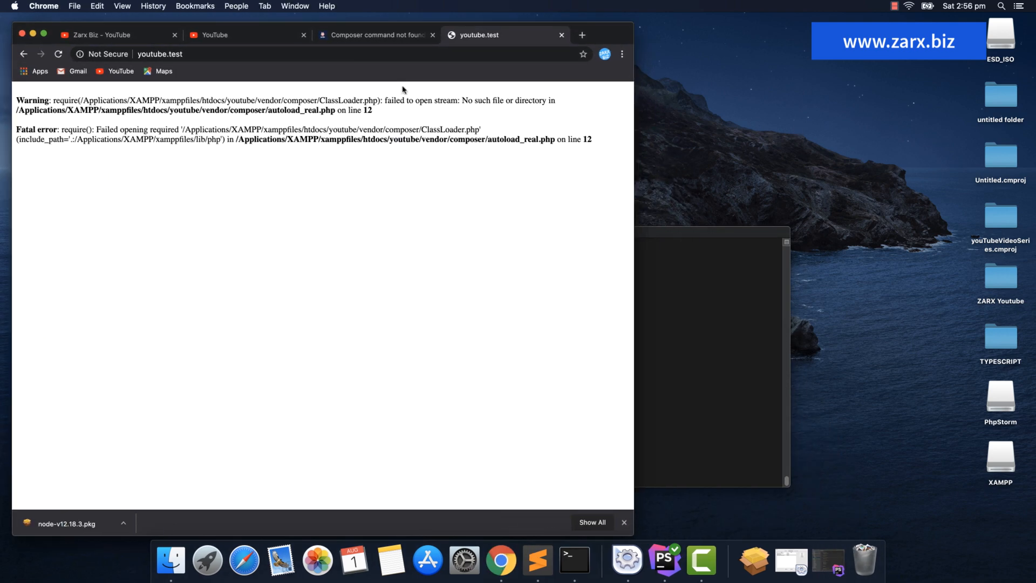
pyautogui.click(582, 34)
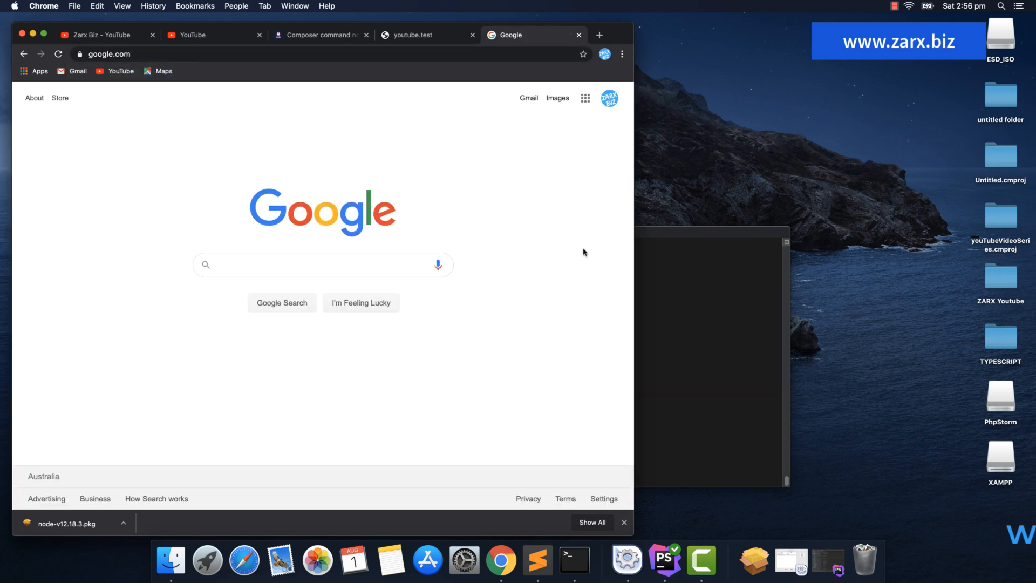
pyautogui.write('composer.org')
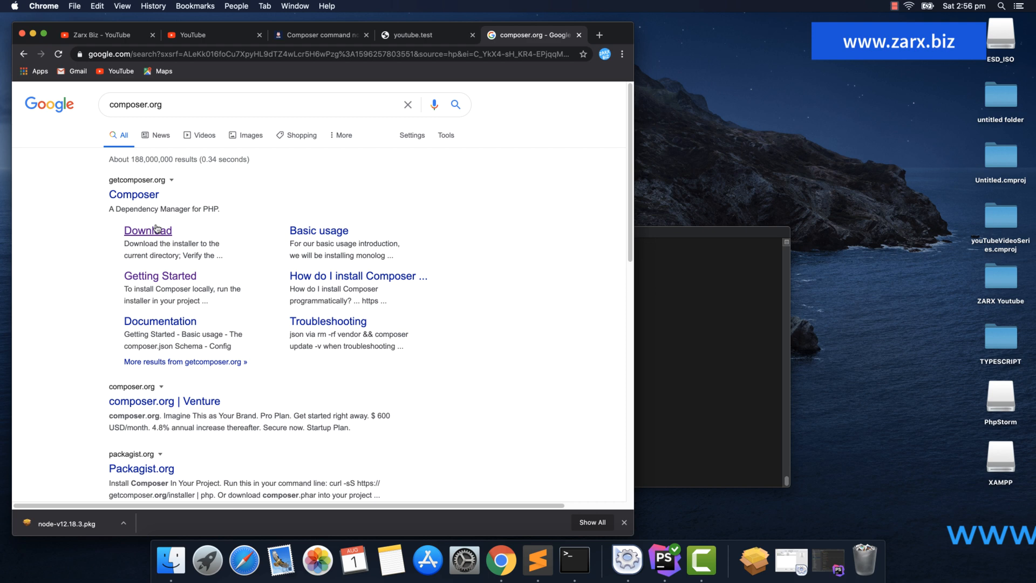
# - Run the getcomposer.org installer commands, installing composer.phar into XAMPP htdocs
pyautogui.click(147, 230)
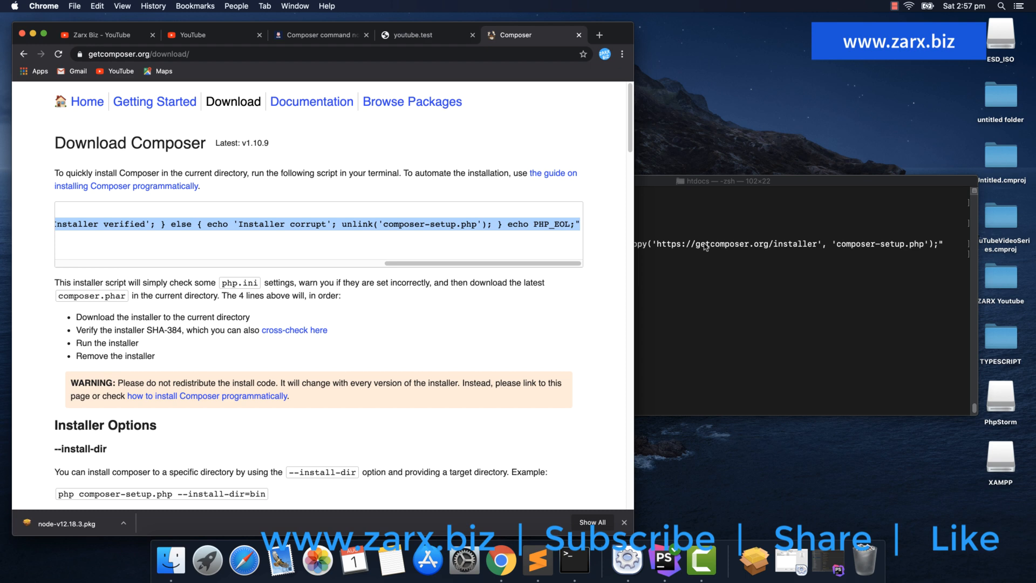
pyautogui.press('Return')
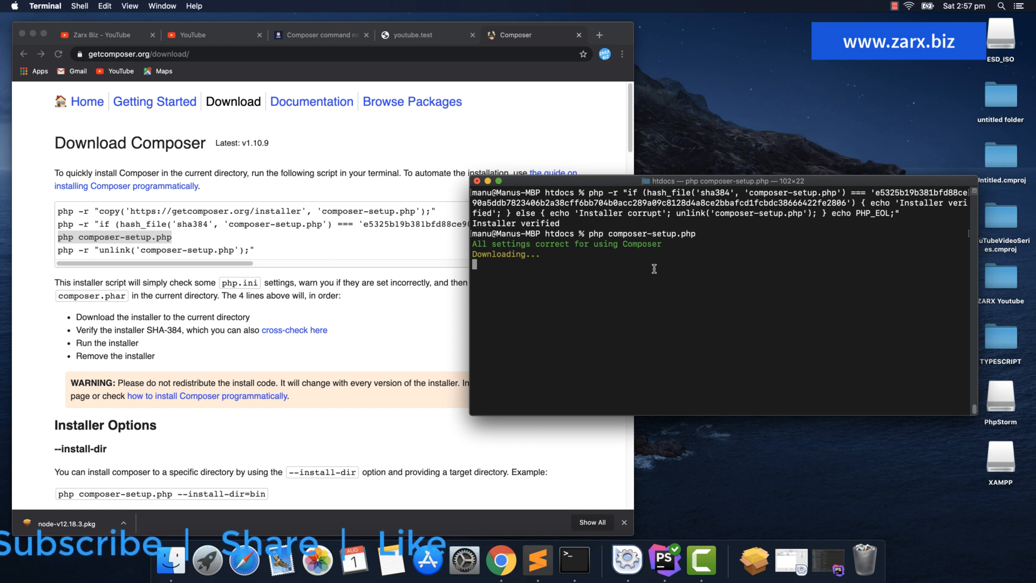
pyautogui.moveTo(576, 293)
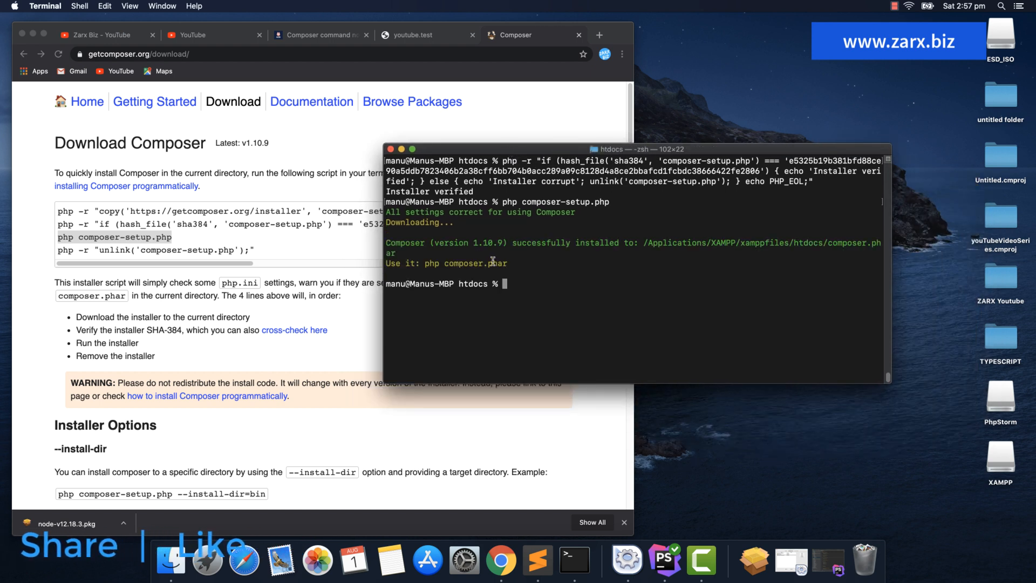
pyautogui.moveTo(658, 257)
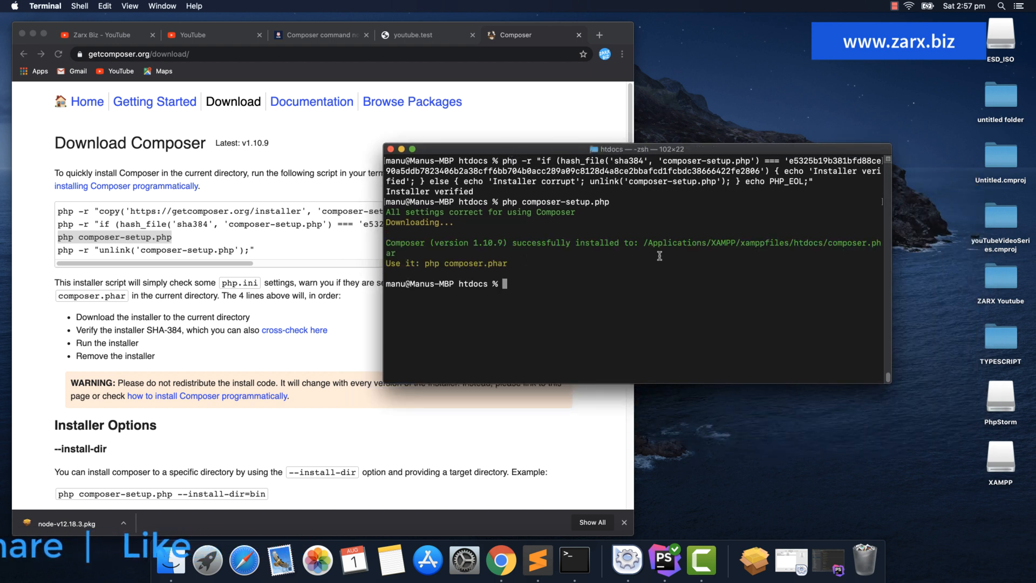
pyautogui.moveTo(645, 242); pyautogui.dragTo(819, 243)
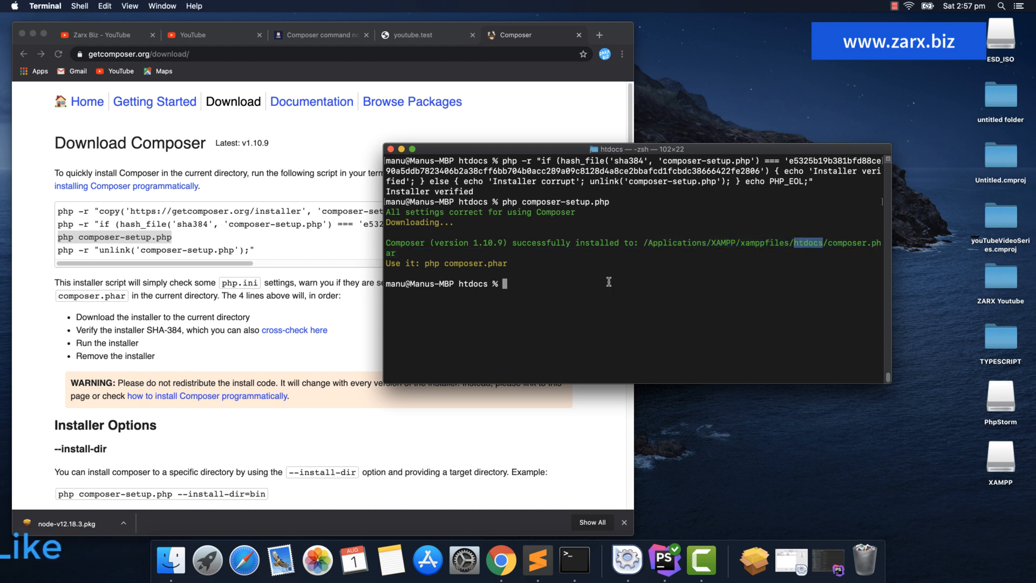
pyautogui.moveTo(548, 285)
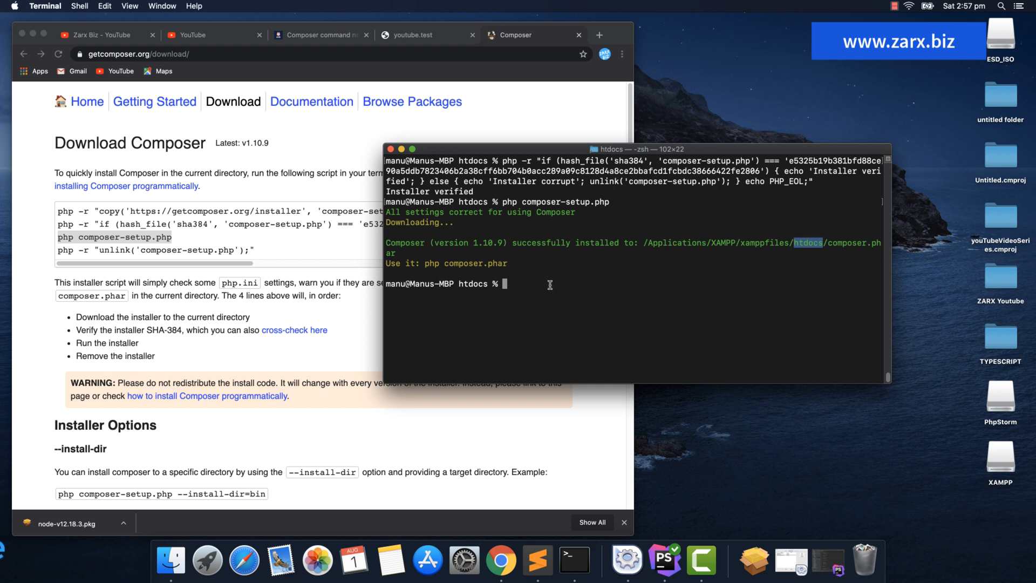
# - Run composer to list its available commands such as require, update and validate
pyautogui.write('com')
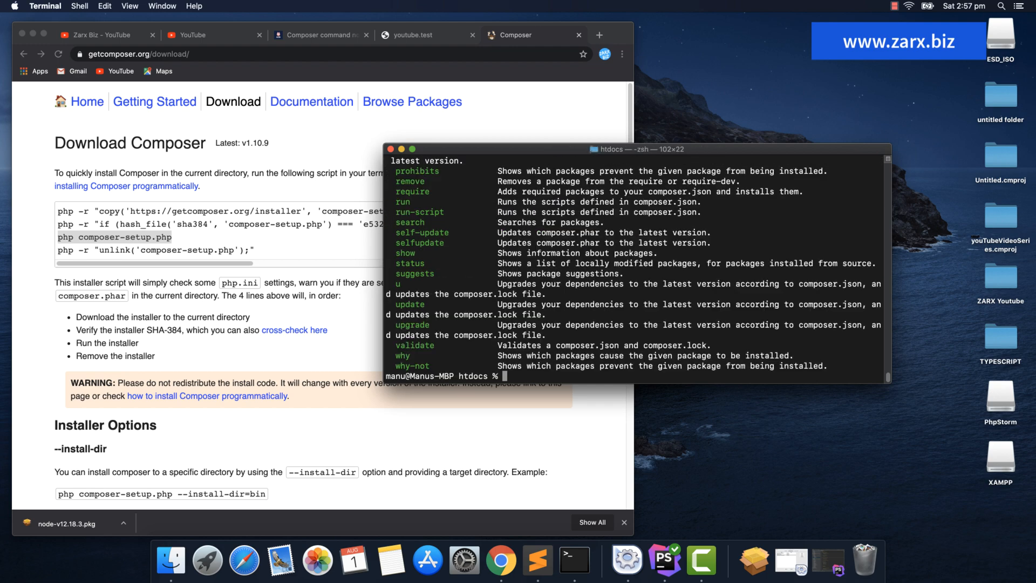
pyautogui.write('composer')
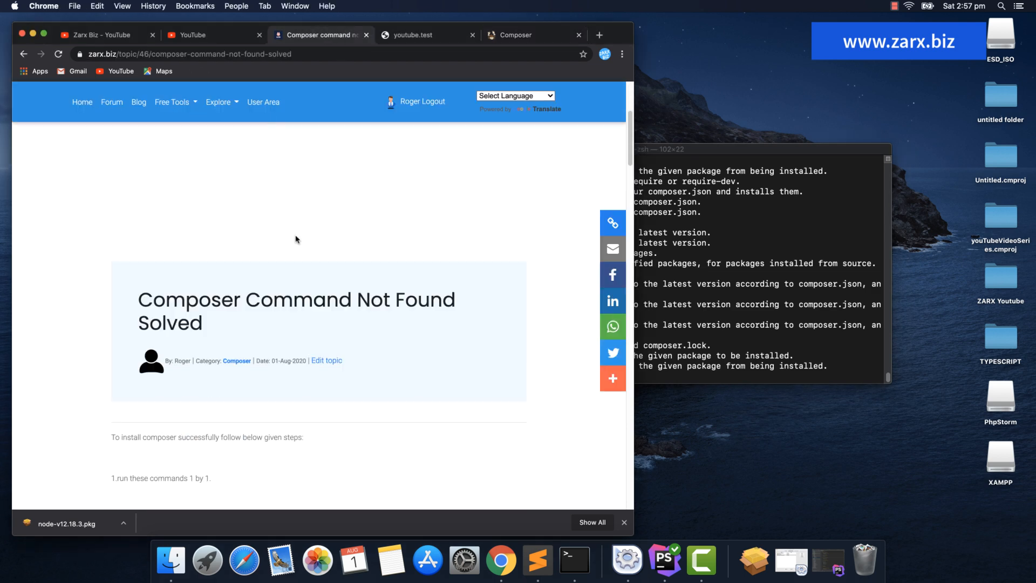
# - Scroll the guide down to the sudo mv composer.phar /usr/local/bin/composer command
pyautogui.scroll(-3)
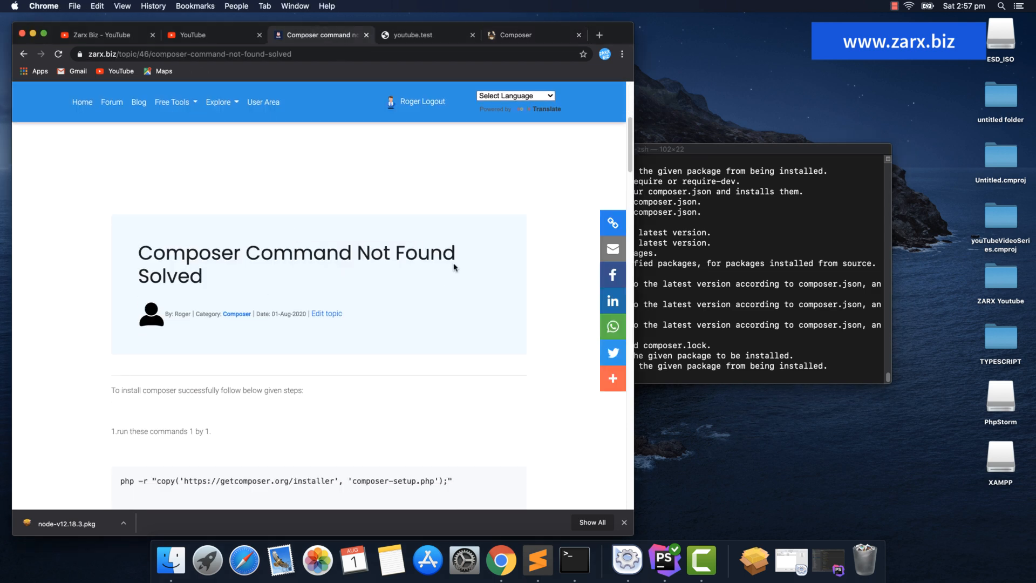
pyautogui.scroll(-3)
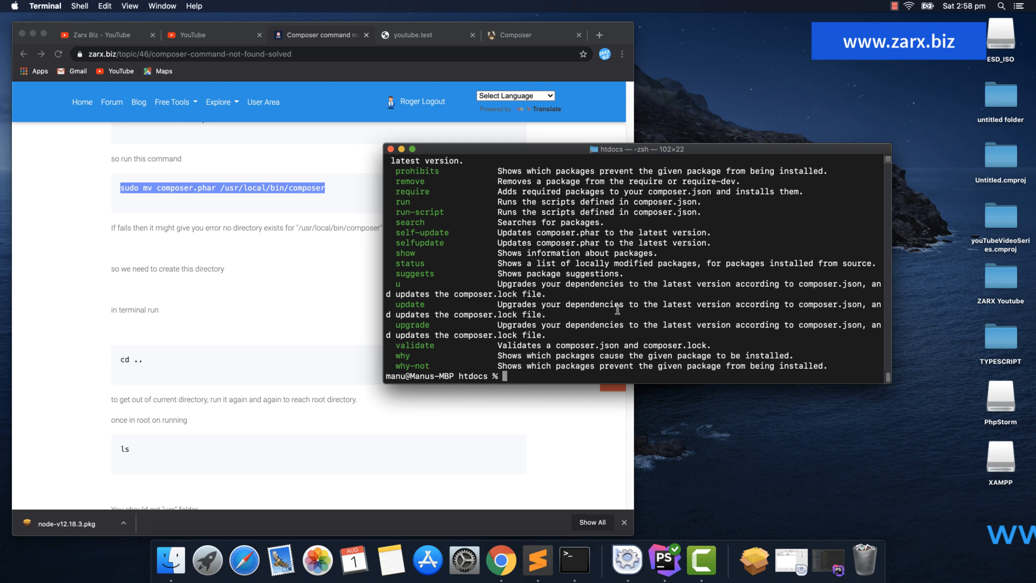
pyautogui.write('sudo mv composer.phar /usr/local/bin/composer')
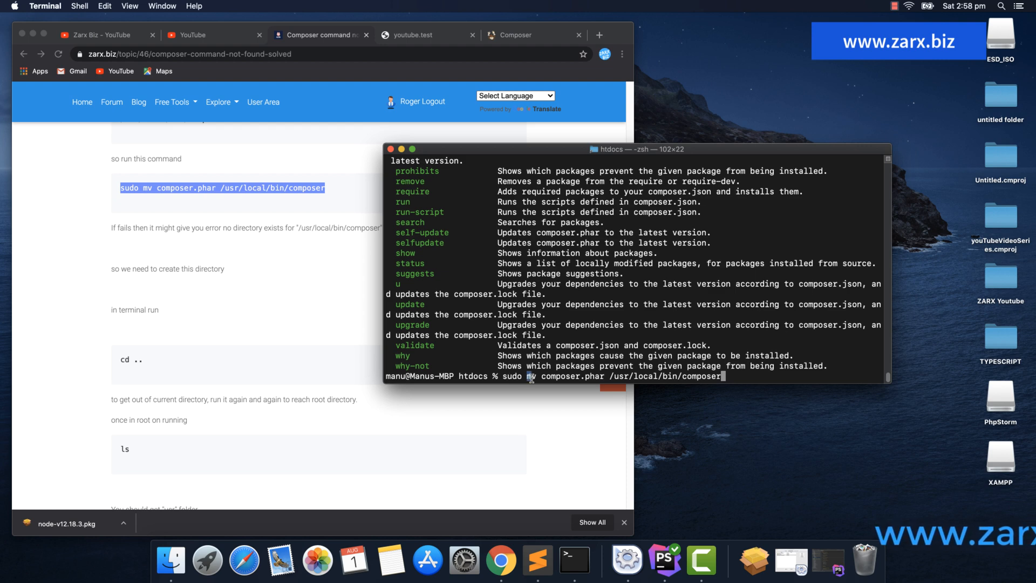
pyautogui.doubleClick(573, 376)
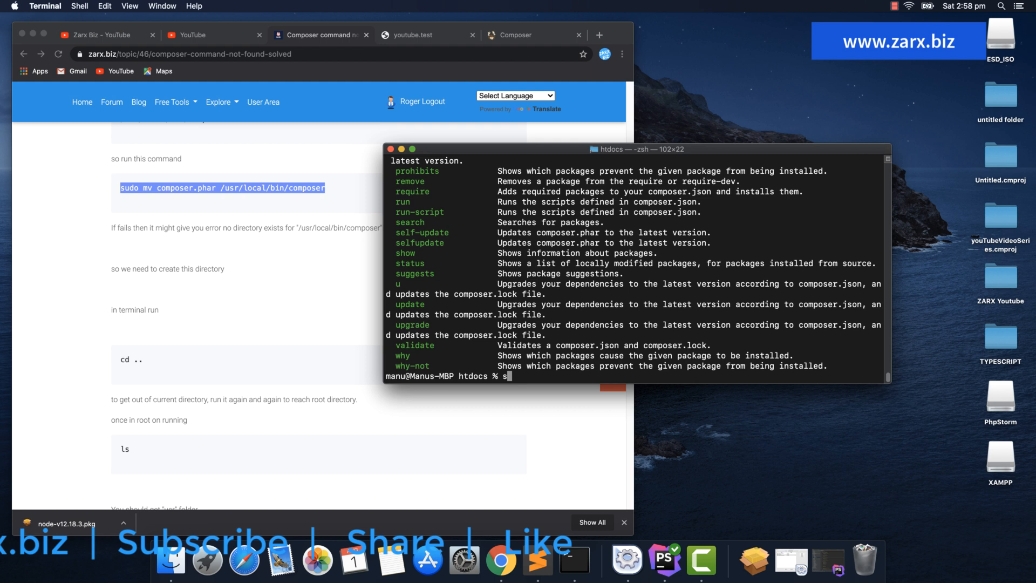
# - Climb with cd .. to the root directory and list it, marking the usr folder
pyautogui.write('cd ..')
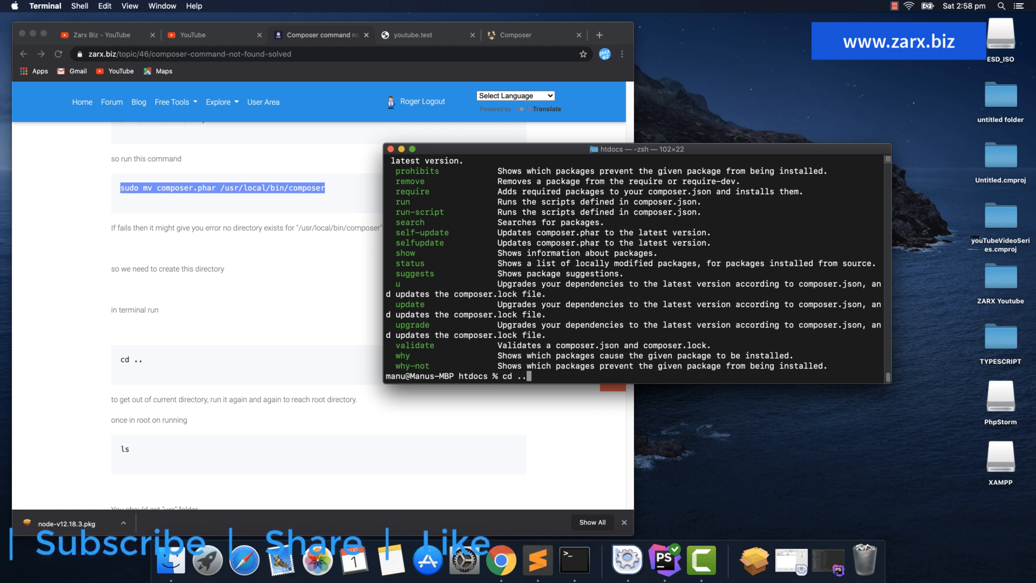
pyautogui.press('Return')
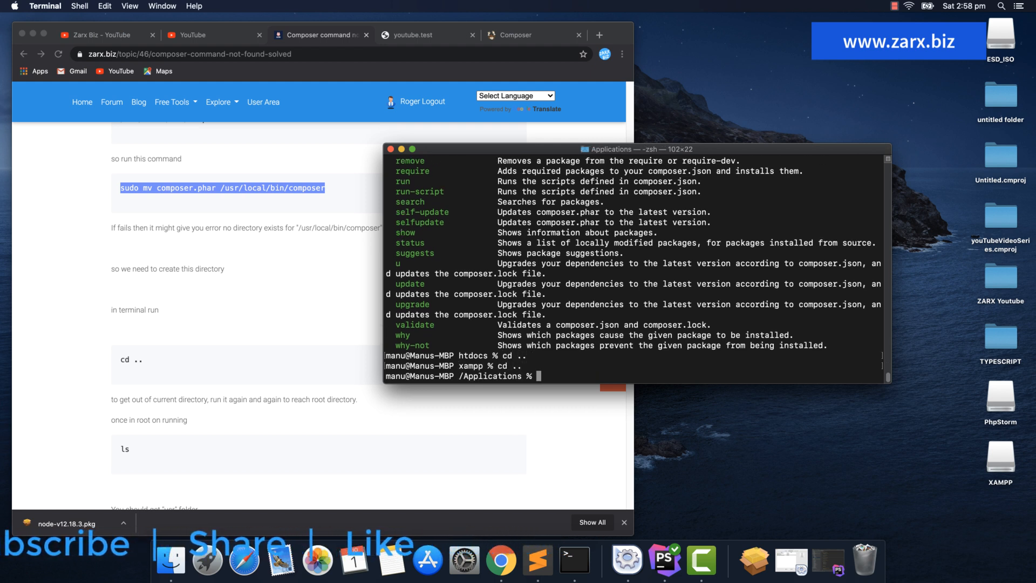
pyautogui.write('cd ..')
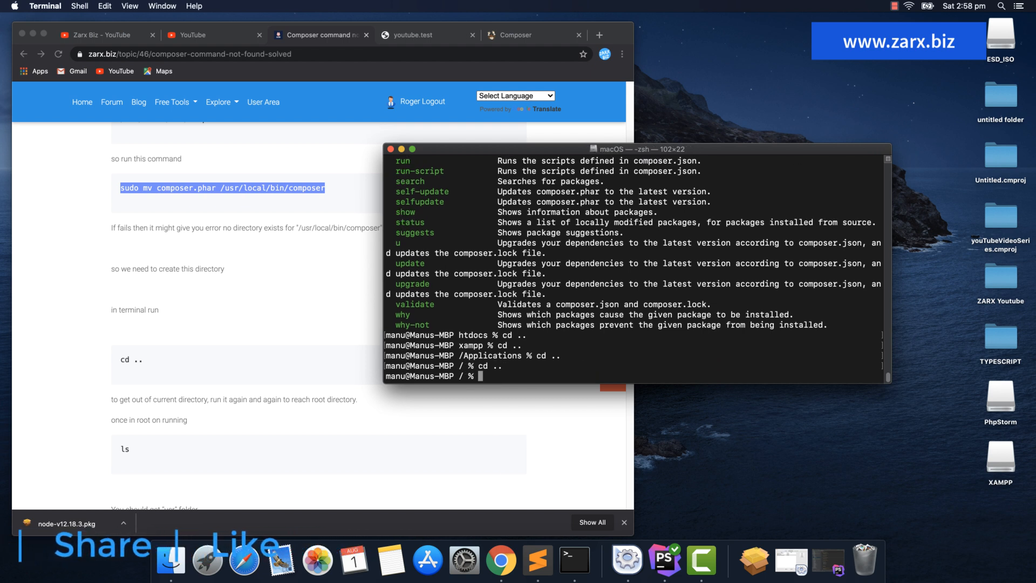
pyautogui.write('cd ..')
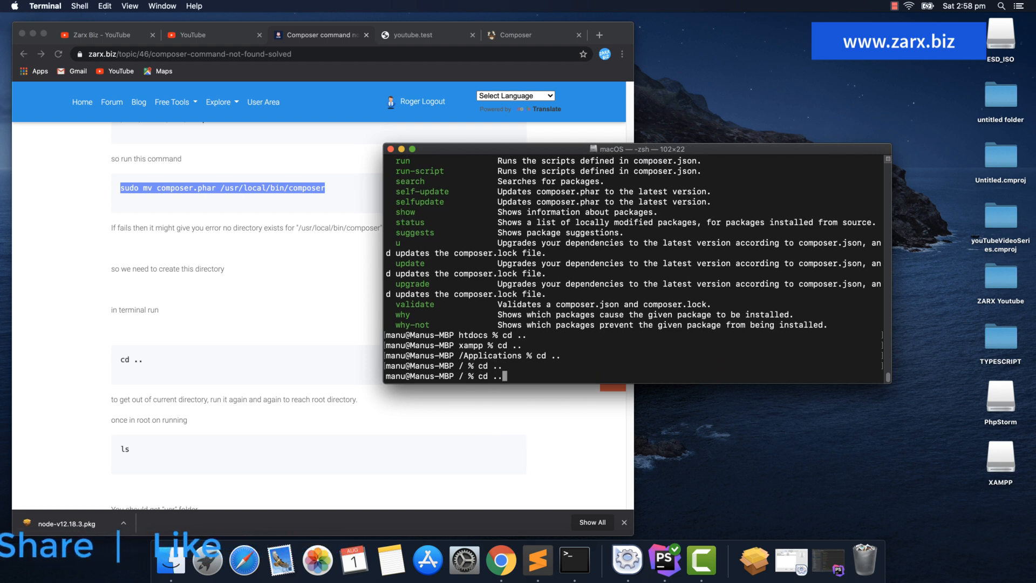
pyautogui.write('ls')
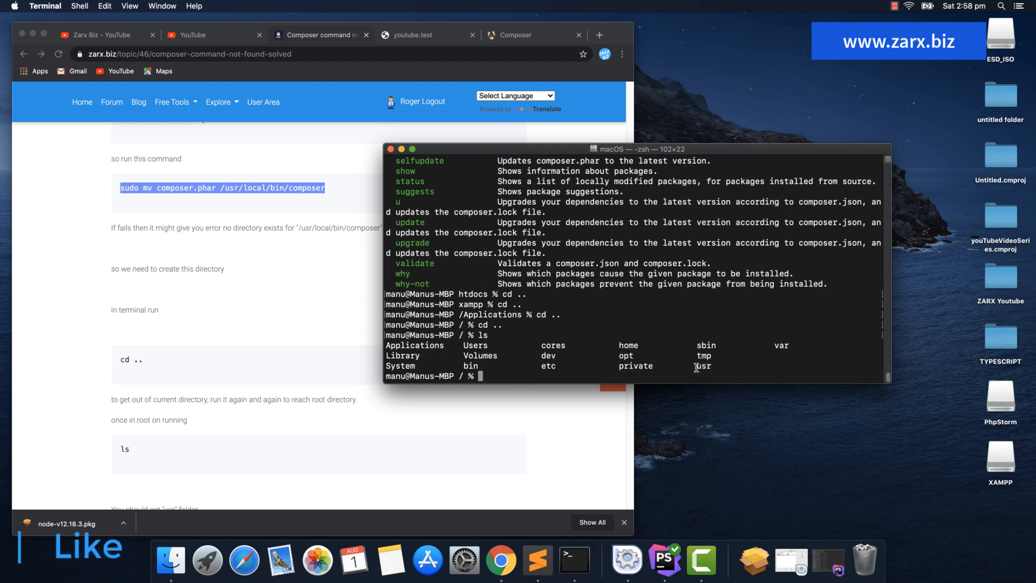
pyautogui.doubleClick(703, 366)
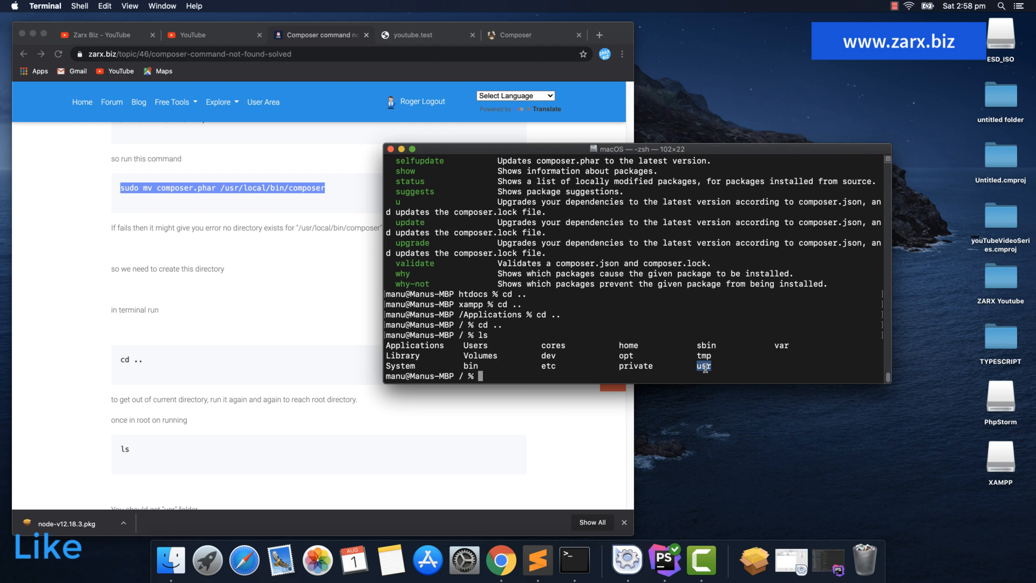
pyautogui.click(317, 192)
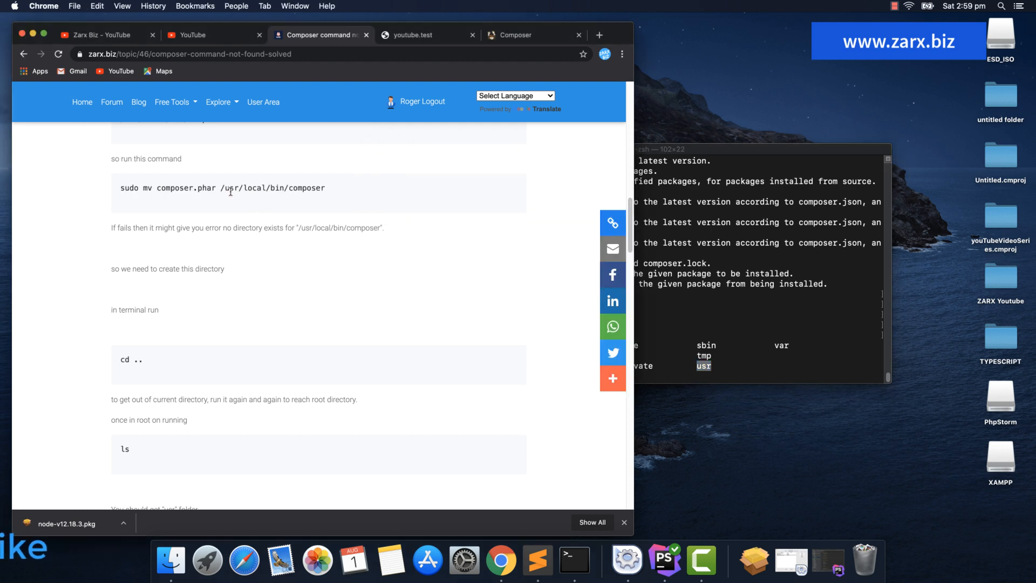
pyautogui.moveTo(690, 367)
pyautogui.write('cd usr')
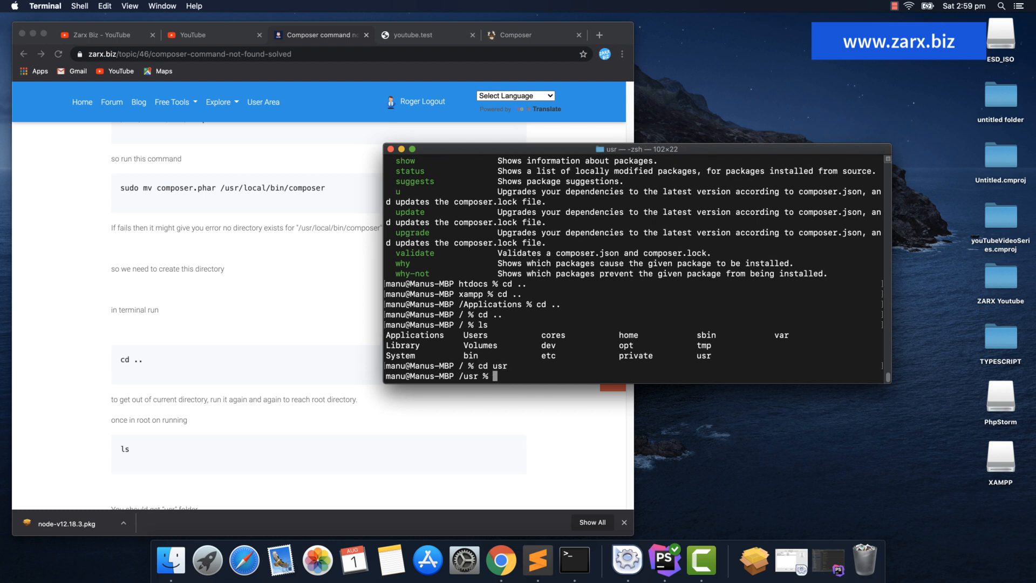
# - Move into /usr/local/bin and list it, marking the existing composer entry
pyautogui.write('cd local')
pyautogui.write('cd bin')
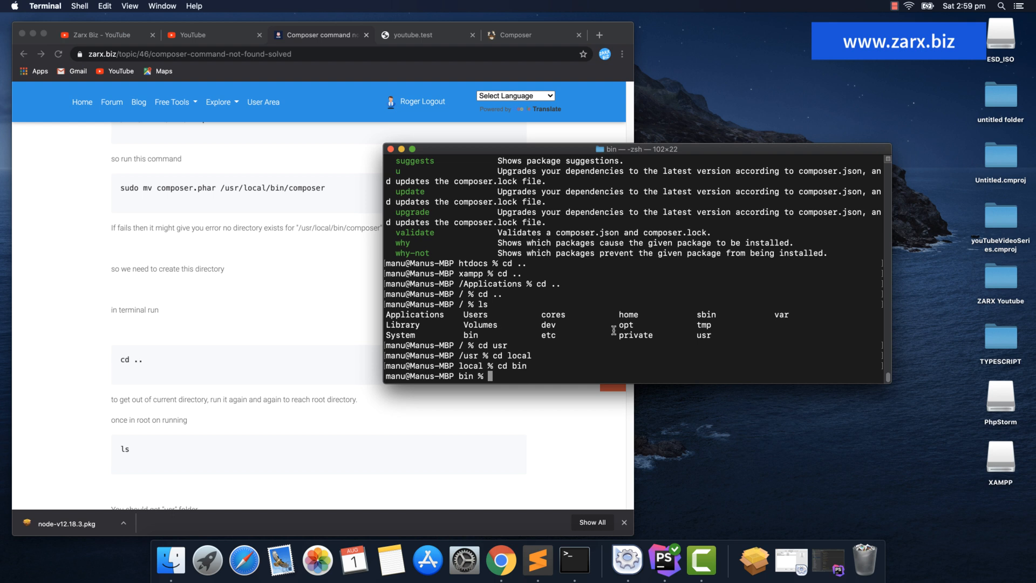
pyautogui.moveTo(469, 381)
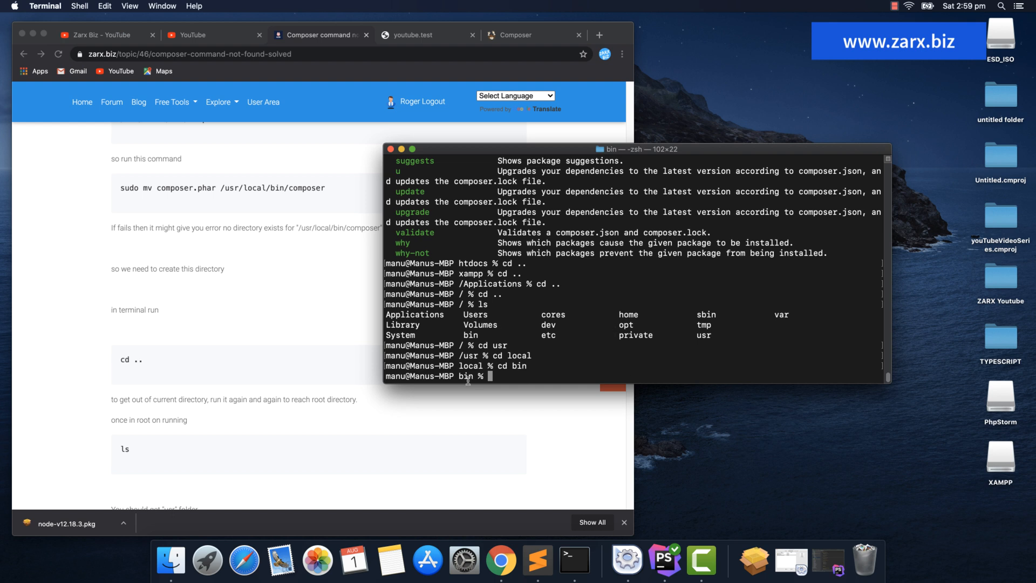
pyautogui.write('ls')
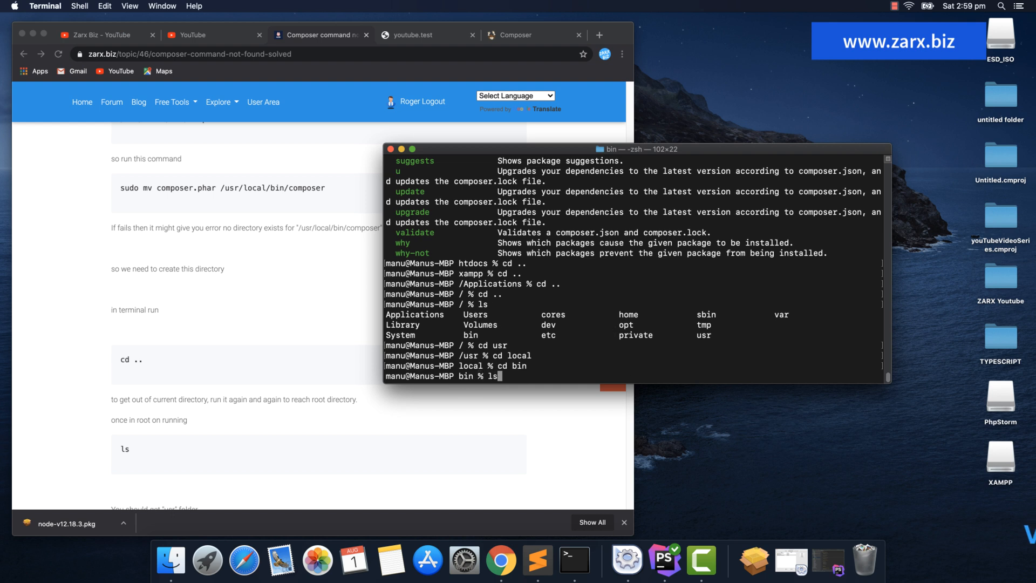
pyautogui.press('Return')
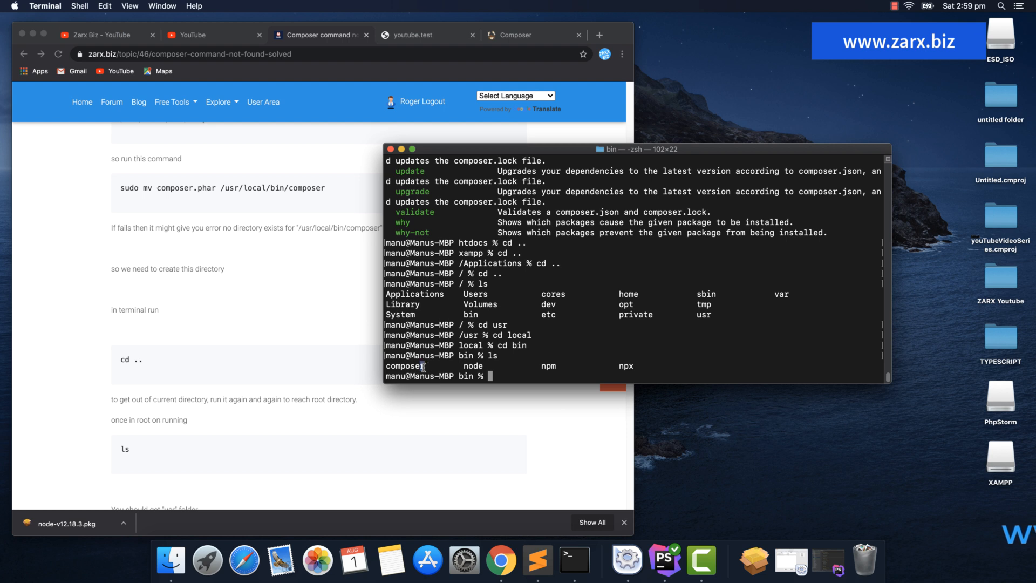
pyautogui.doubleClick(405, 366)
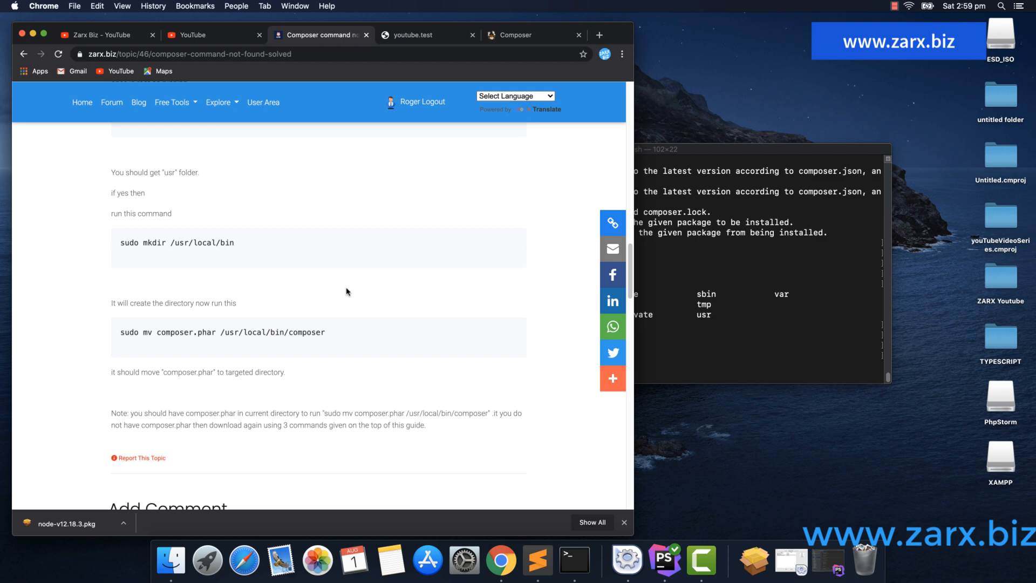
# - Scroll the guide down to the sudo mkdir /usr/local/bin step
pyautogui.scroll(-3)
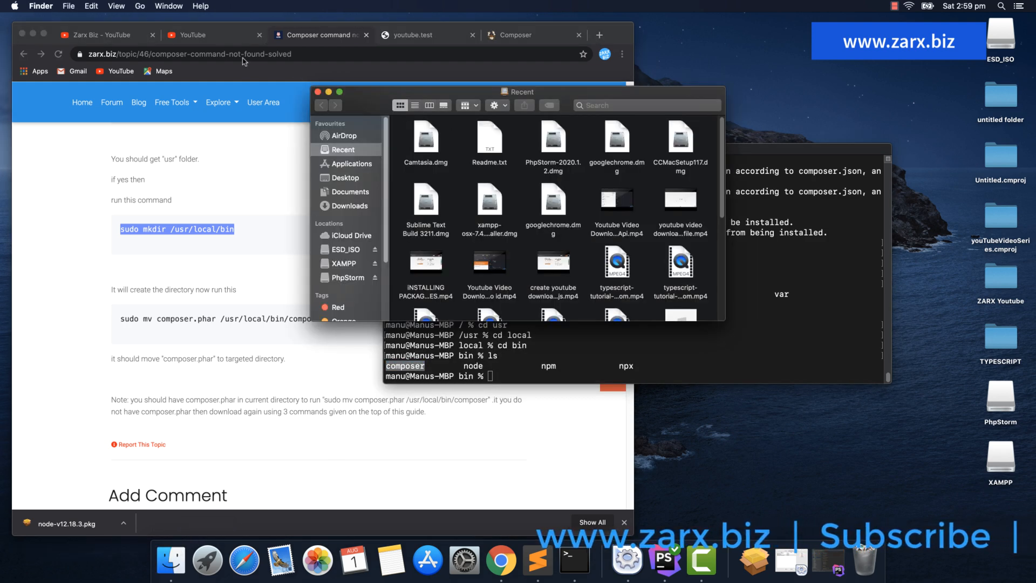
# - Browse /usr, /usr/local and /usr/local/bin in Finder to see composer, node, npm and npx
pyautogui.click(140, 7)
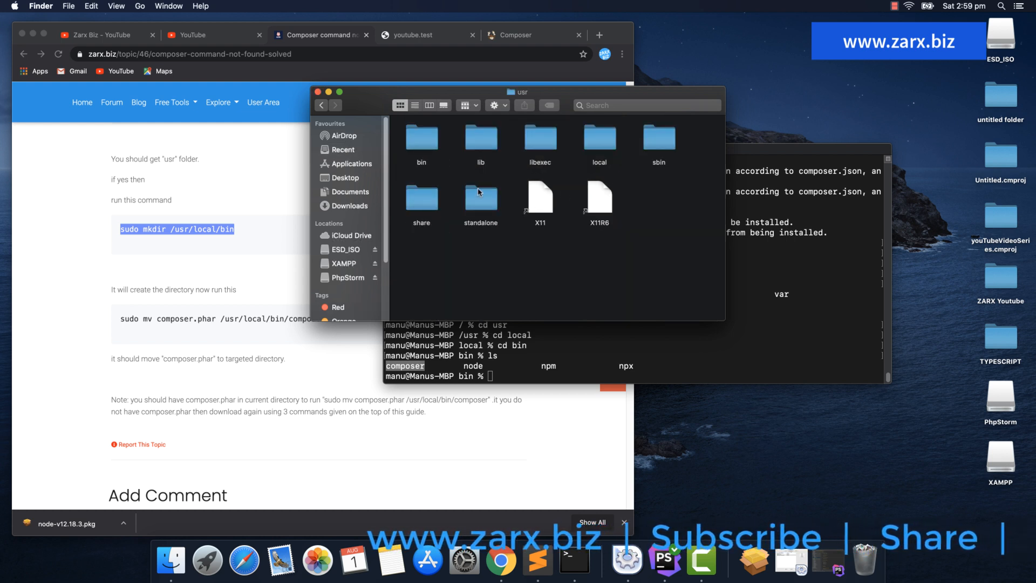
pyautogui.doubleClick(599, 139)
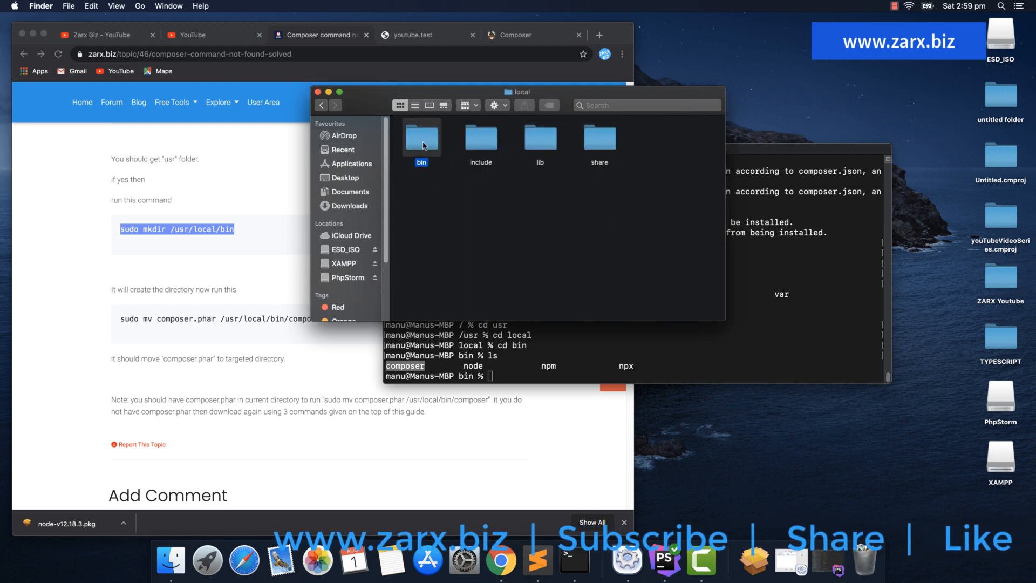
pyautogui.doubleClick(421, 137)
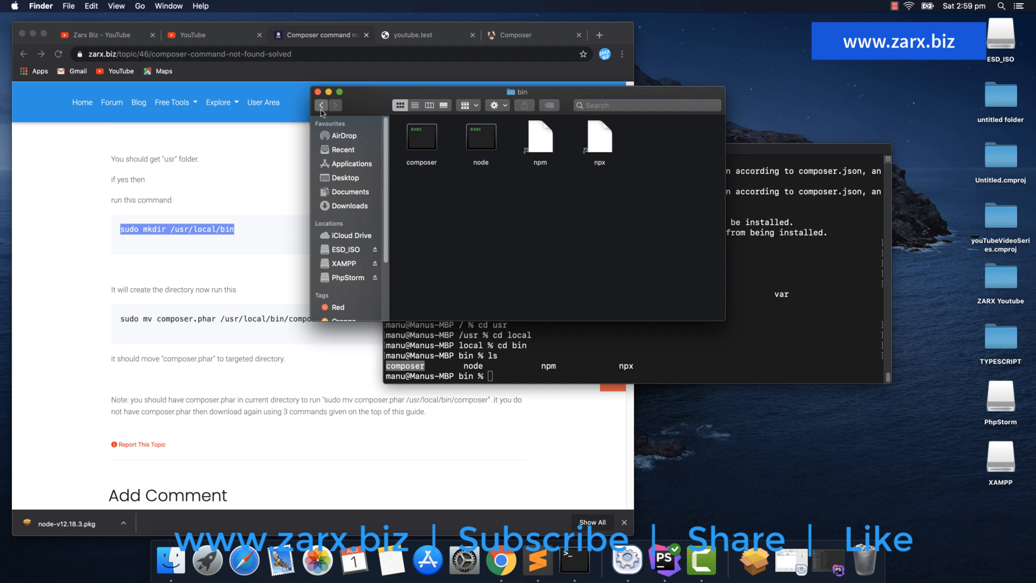
pyautogui.click(343, 149)
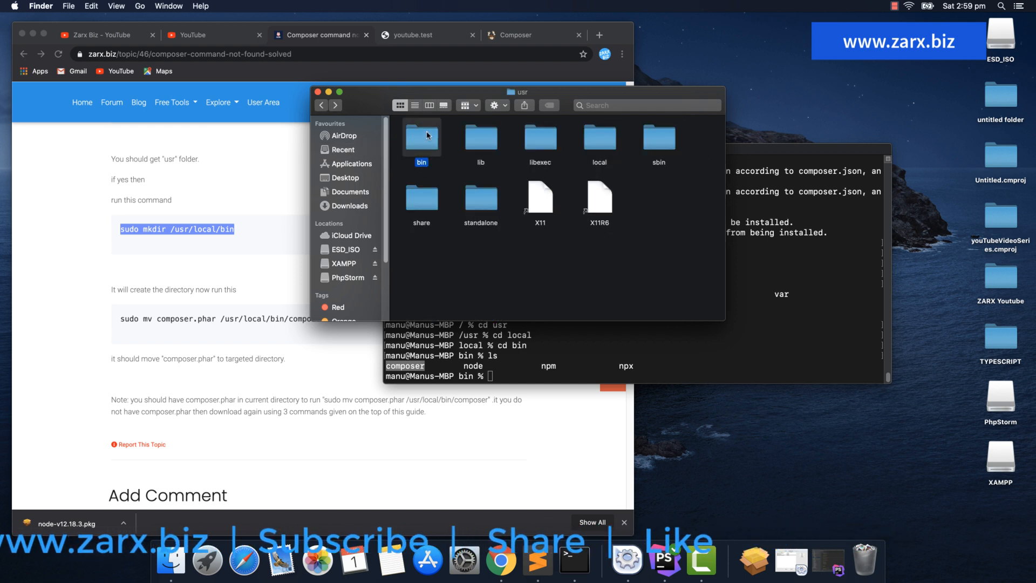
pyautogui.rightClick(420, 139)
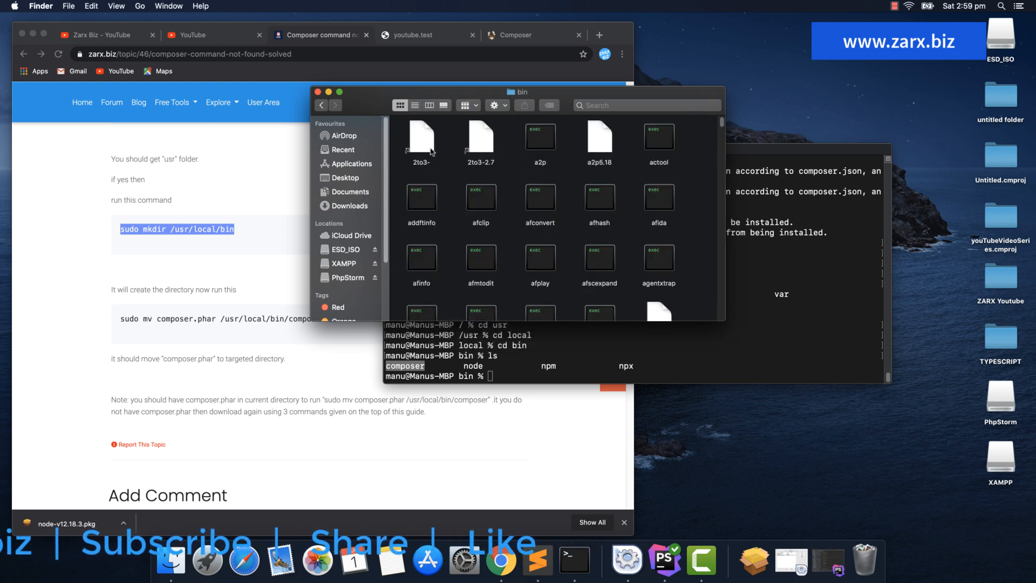
pyautogui.click(321, 104)
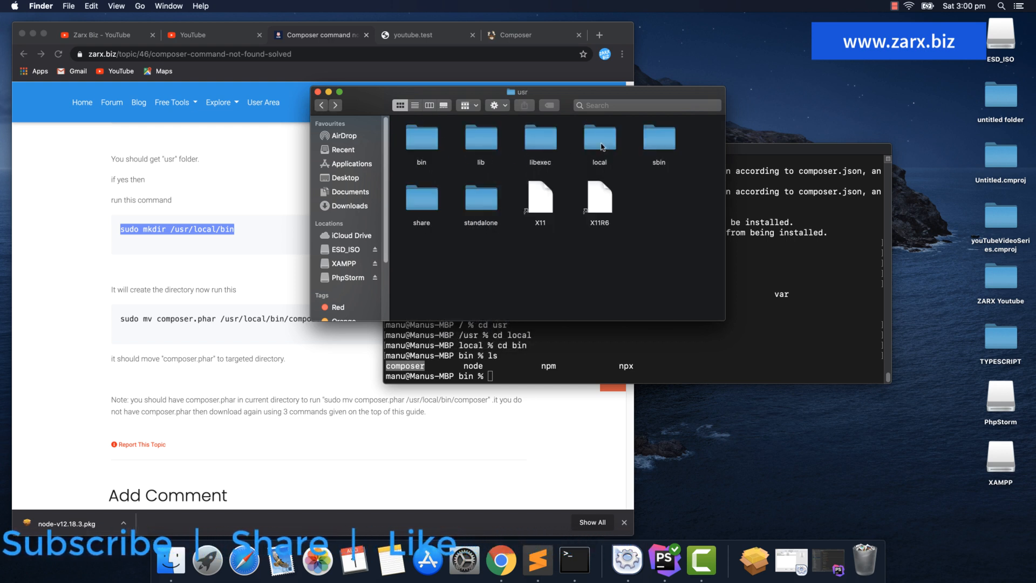
# - Move the bin folder inside /usr/local to the Bin
pyautogui.rightClick(421, 137)
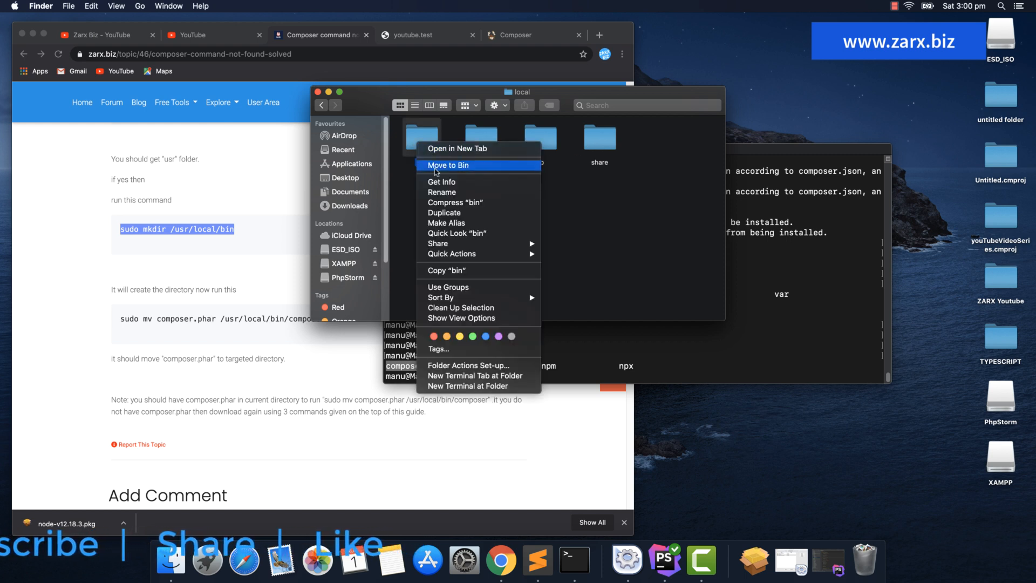
pyautogui.click(448, 165)
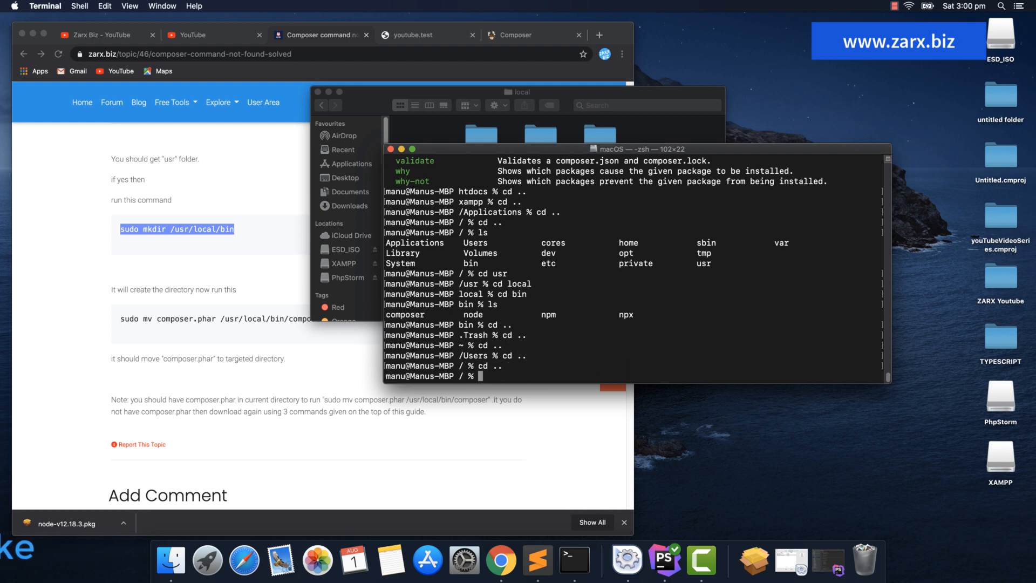
pyautogui.moveTo(562, 357)
pyautogui.write('l')
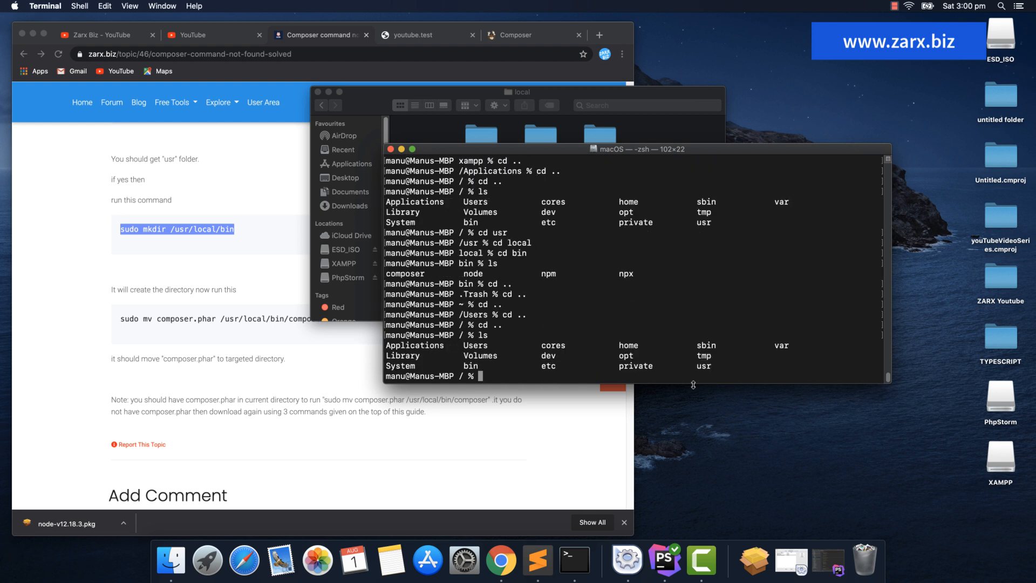
# - Recreate /usr/local/bin with sudo mkdir
pyautogui.write('s')
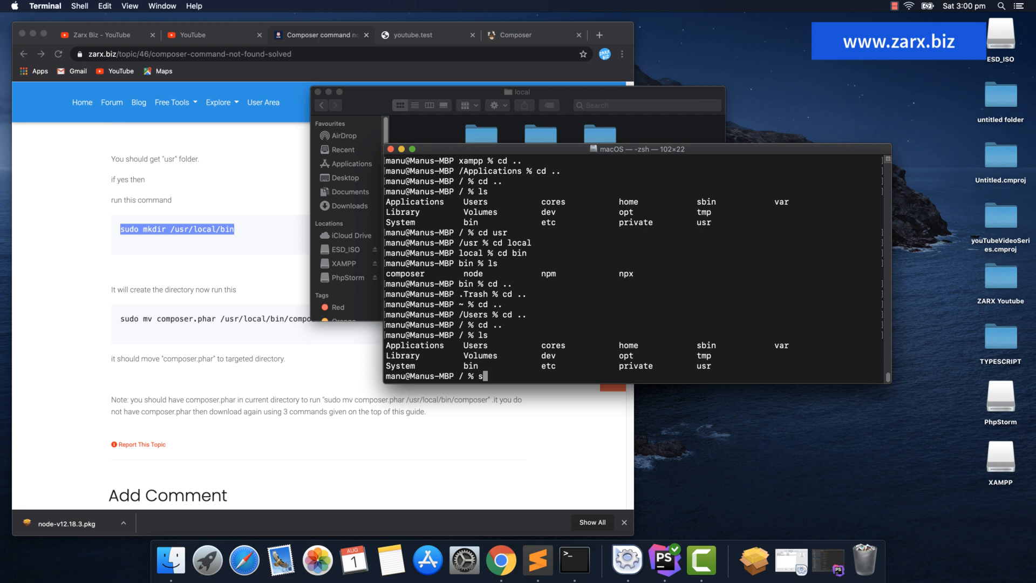
pyautogui.write('udo mk')
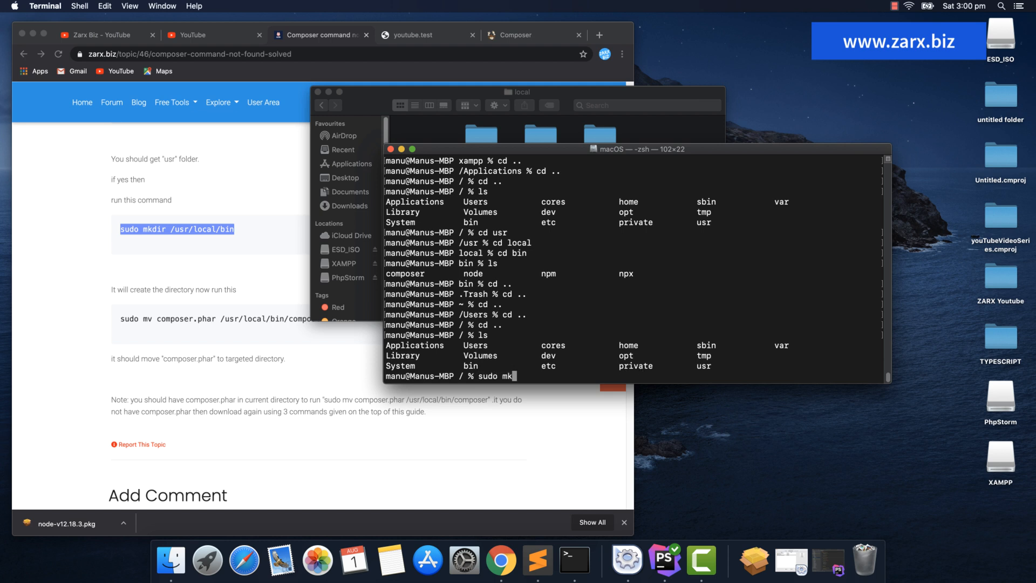
pyautogui.write('dir')
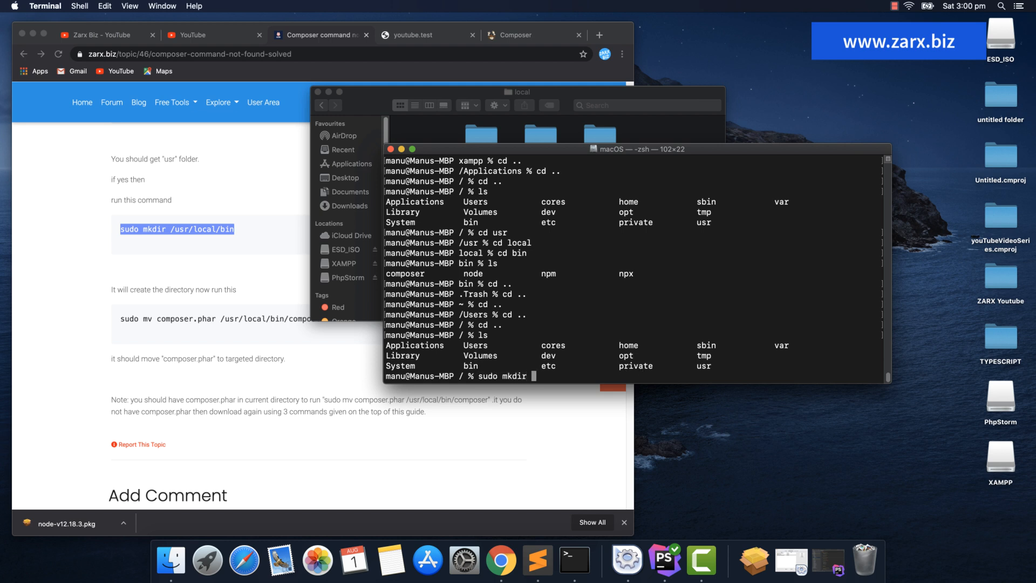
pyautogui.write('/usr/')
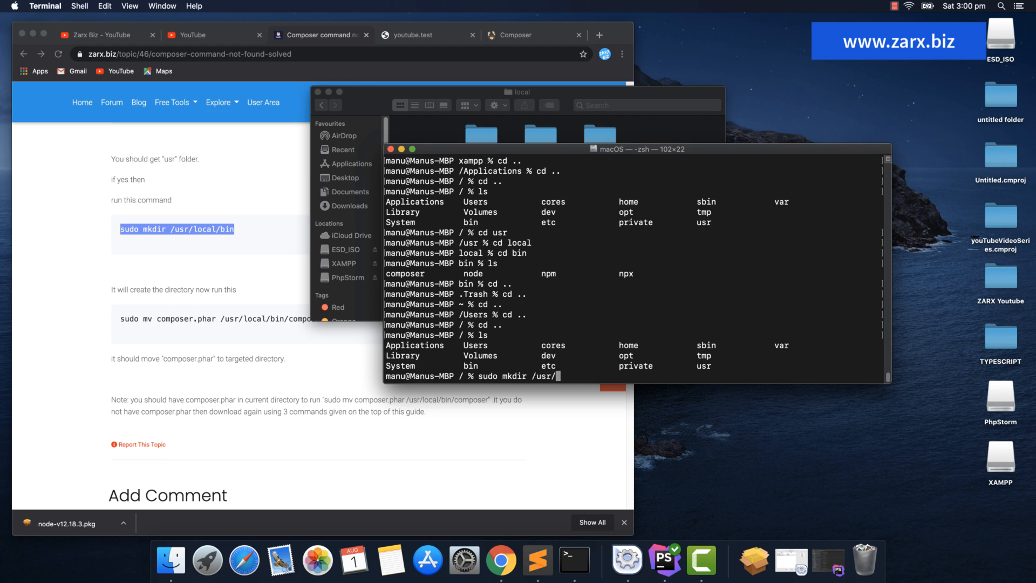
pyautogui.write('local/bin')
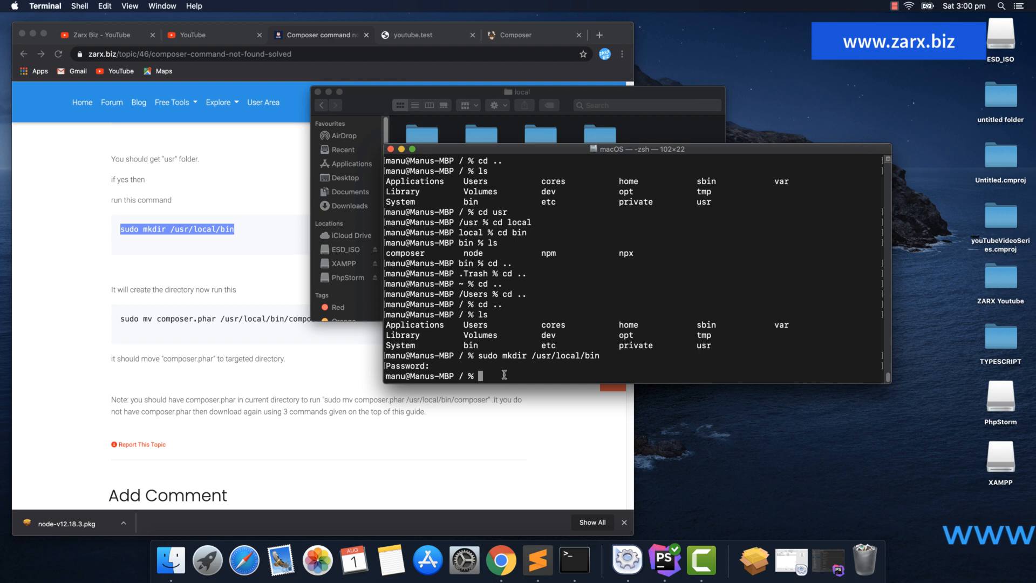
# - Move into the empty /usr/local/bin, confirm composer is still not found, and step back up
pyautogui.write('cd /usr')
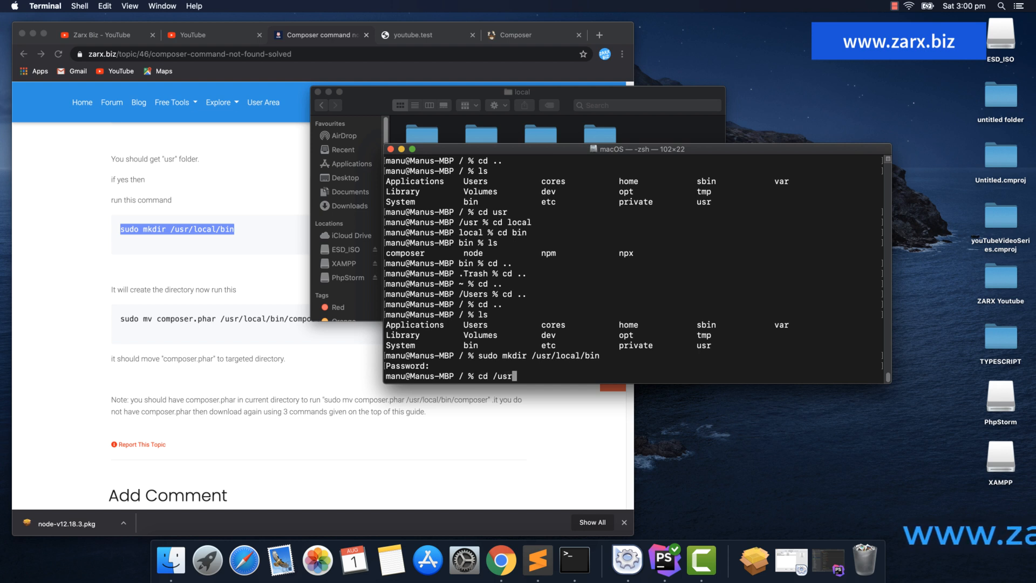
pyautogui.write('local/bi')
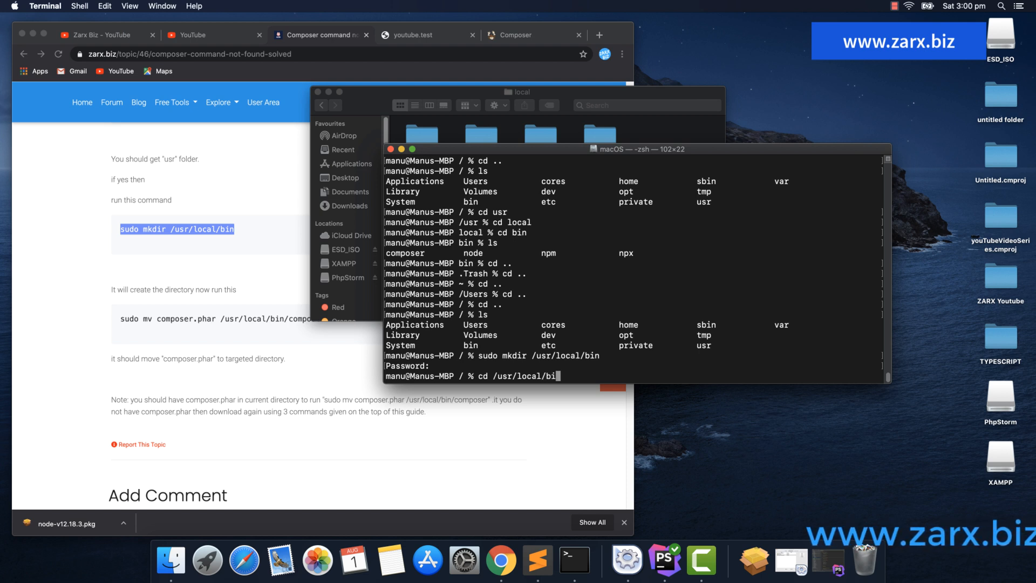
pyautogui.press('Return')
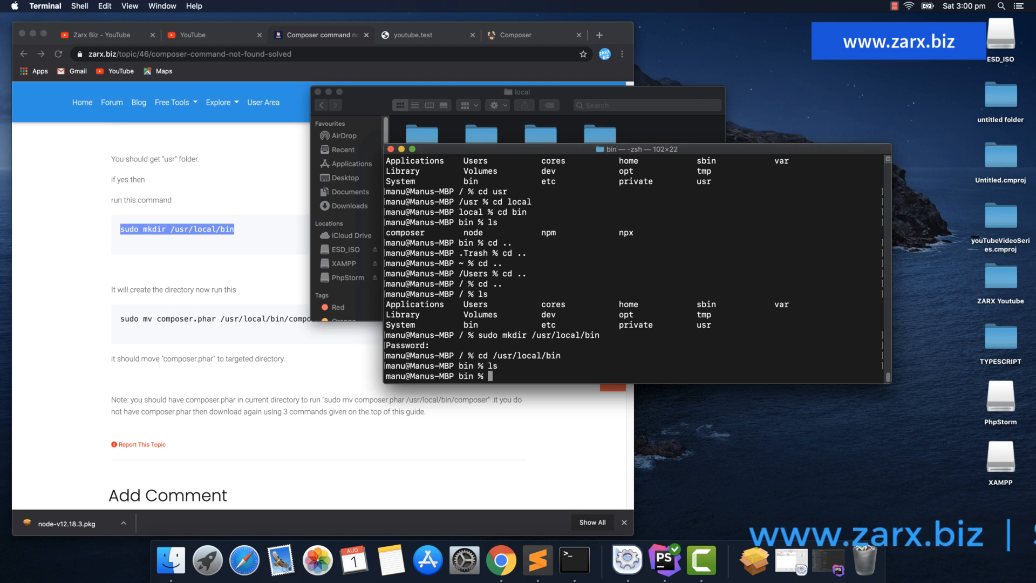
pyautogui.moveTo(504, 378)
pyautogui.write('composer')
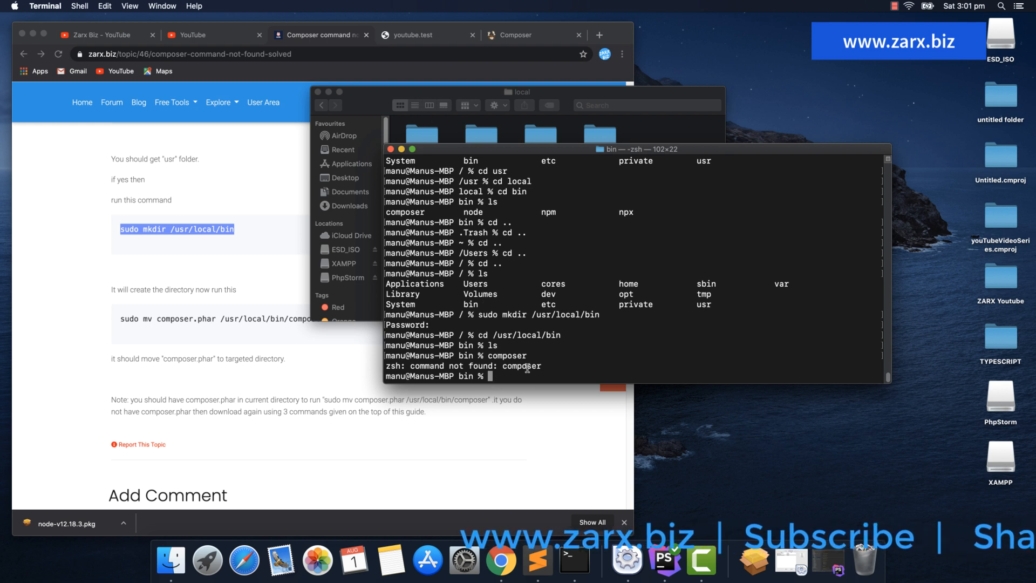
pyautogui.write('cd .')
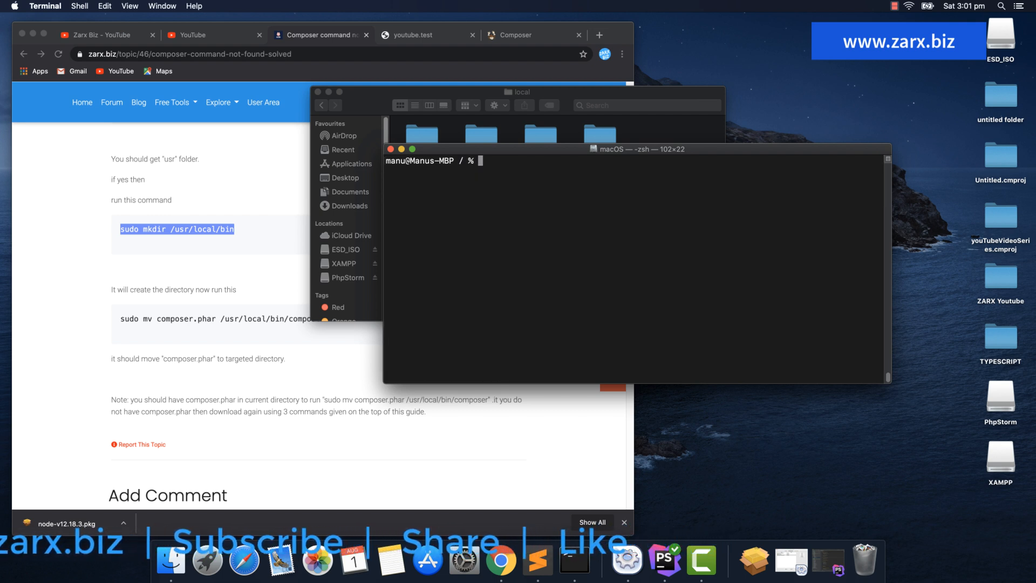
# - Go to Applications/XAMPP/htdocs and list it, confirming composer.phar is there
pyautogui.write('cd Applications/')
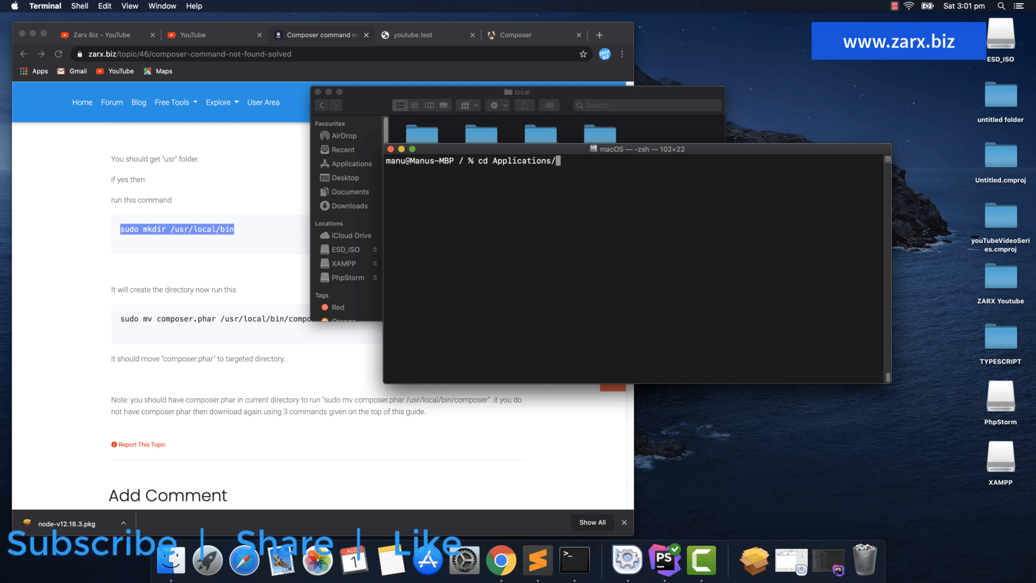
pyautogui.write('XAMPP/htdocs')
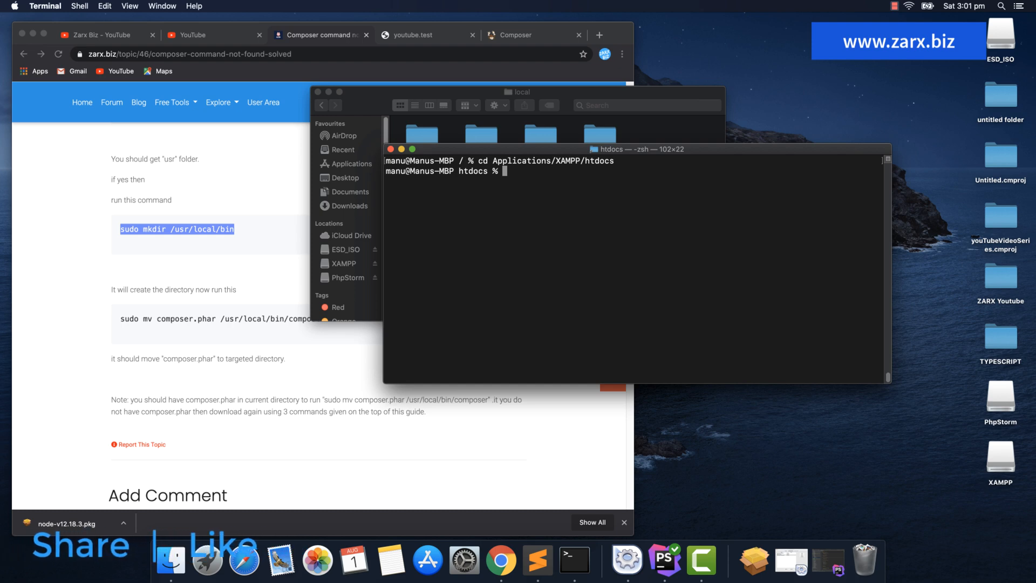
pyautogui.click(531, 34)
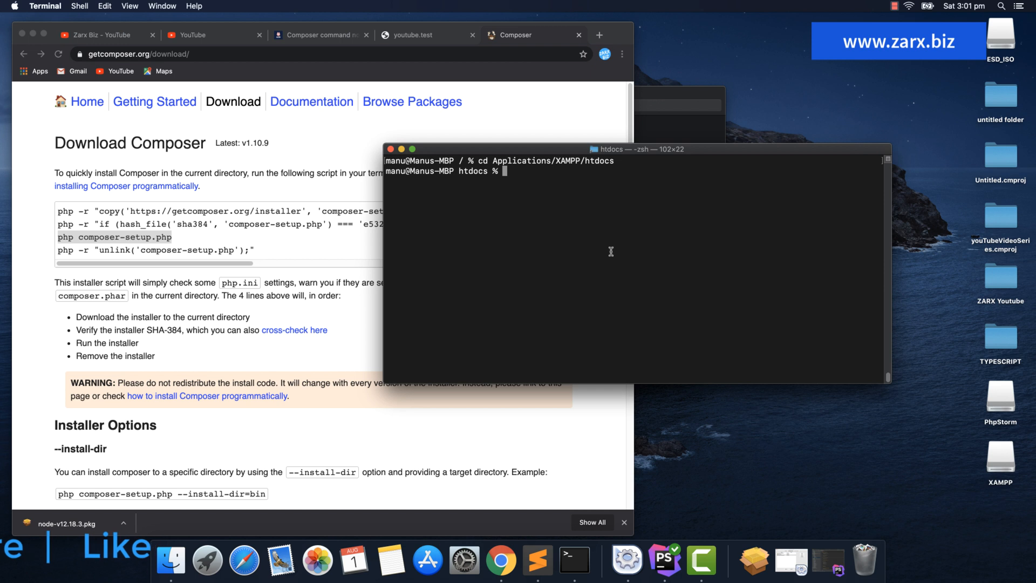
pyautogui.write('ls')
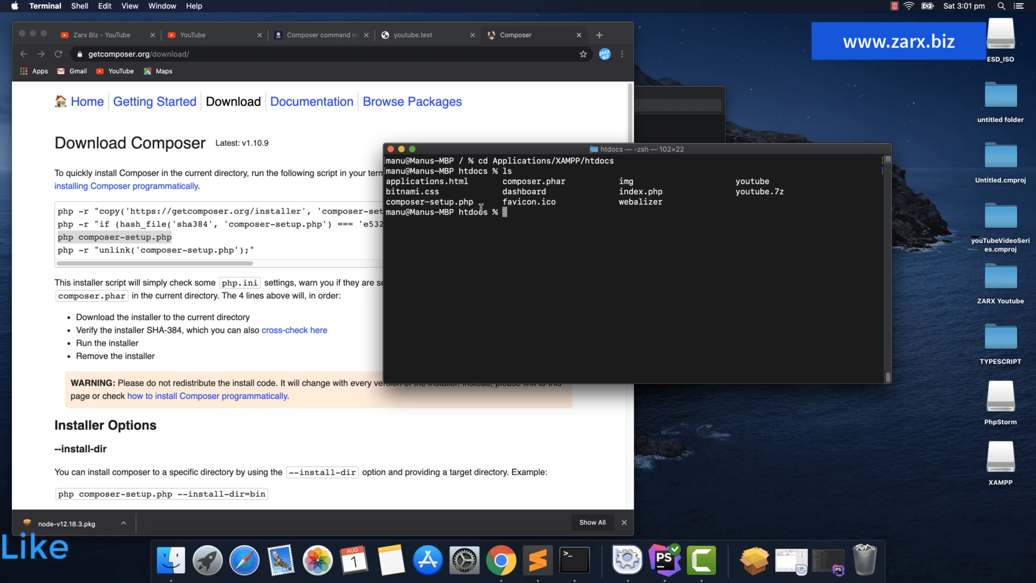
pyautogui.doubleClick(535, 181)
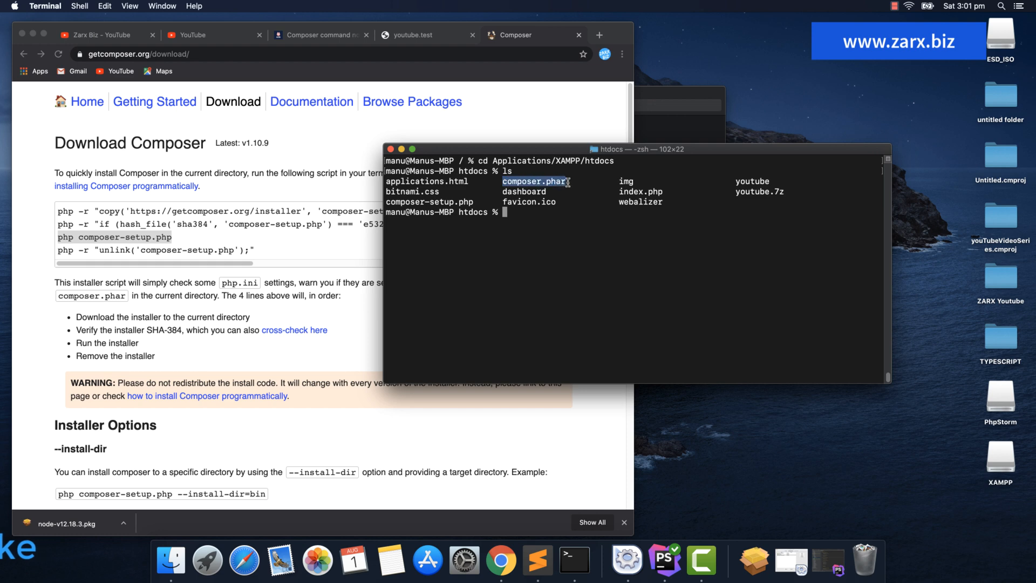
pyautogui.click(321, 34)
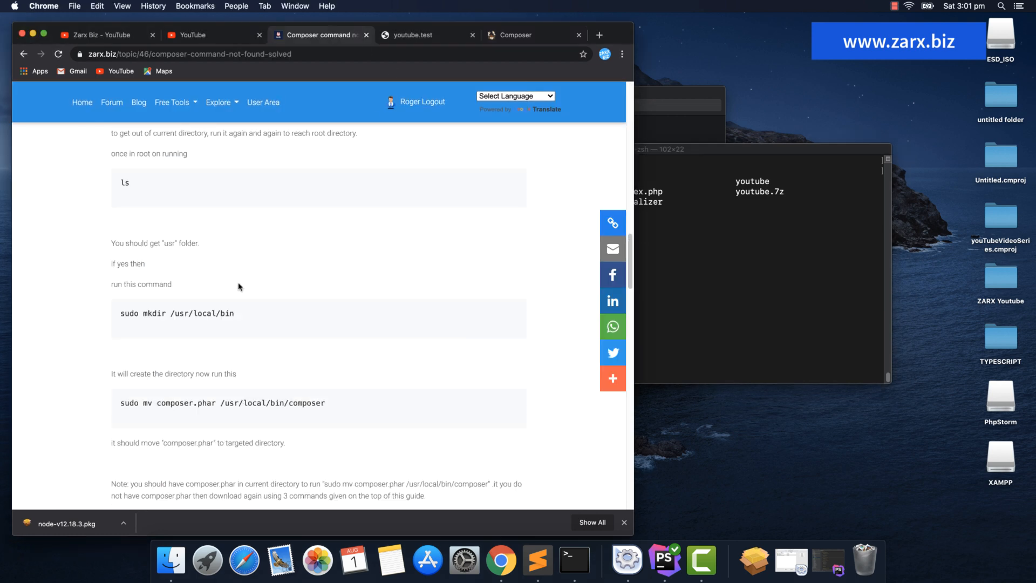
# - Copy the guide's 'sudo mv composer.phar /usr/local/bin/composer' command
pyautogui.scroll(-3)
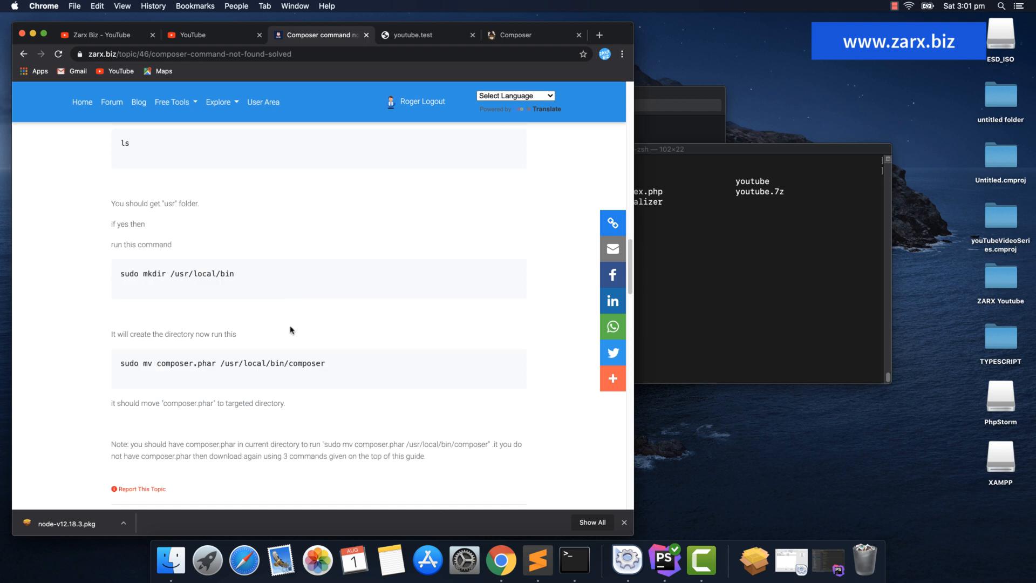
pyautogui.moveTo(119, 362); pyautogui.dragTo(278, 362)
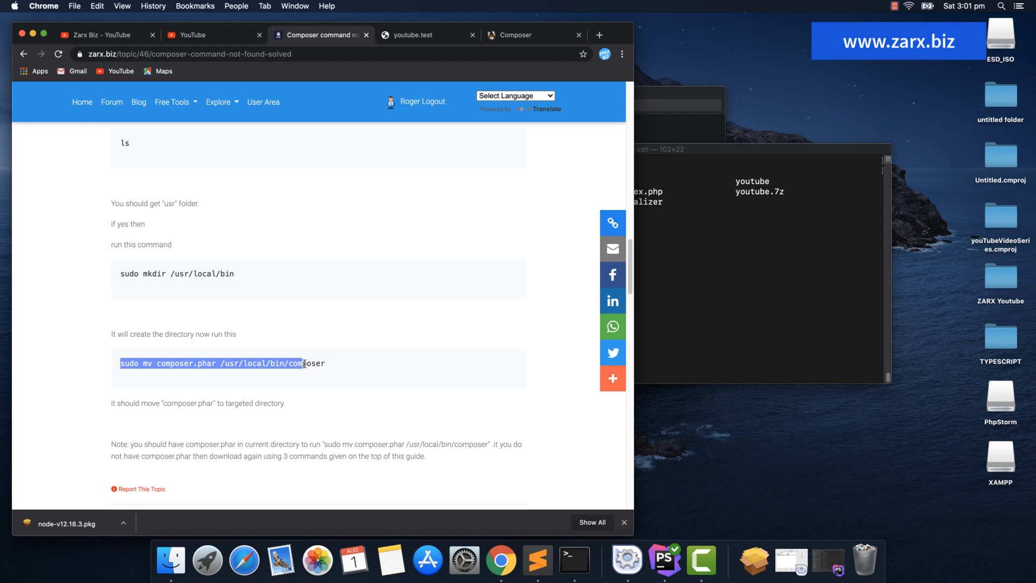
pyautogui.rightClick(304, 363)
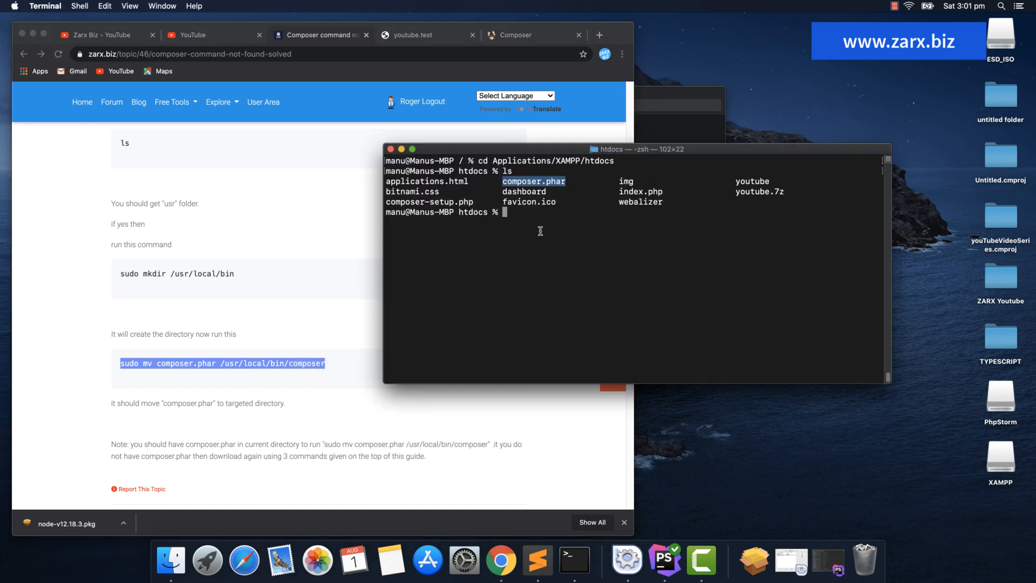
# - Move composer.phar to /usr/local/bin/composer, go up a directory and run composer globally
pyautogui.write('sudo mv composer.phar /usr/local/bin/composer')
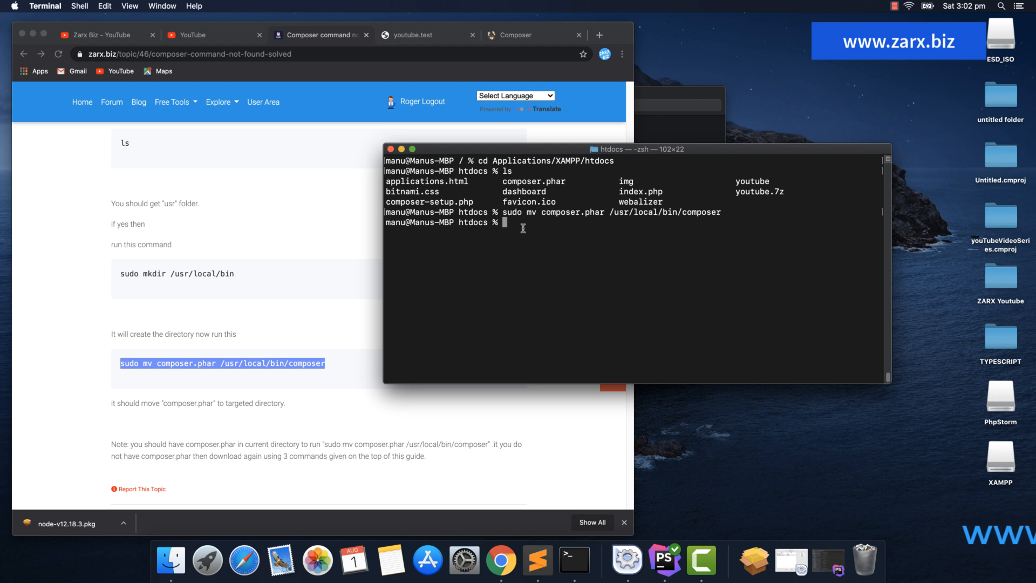
pyautogui.write('cd ..')
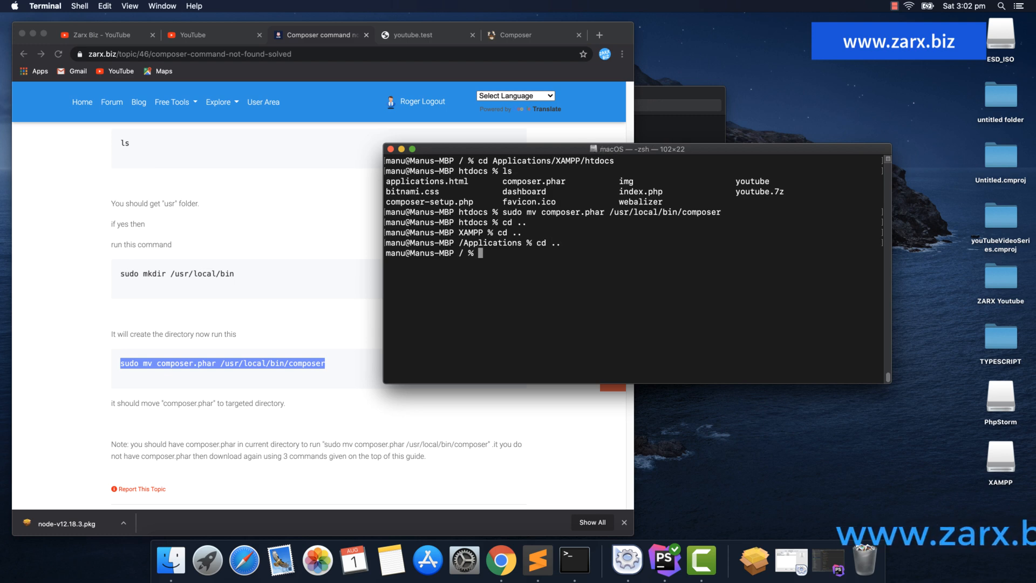
pyautogui.write('composer')
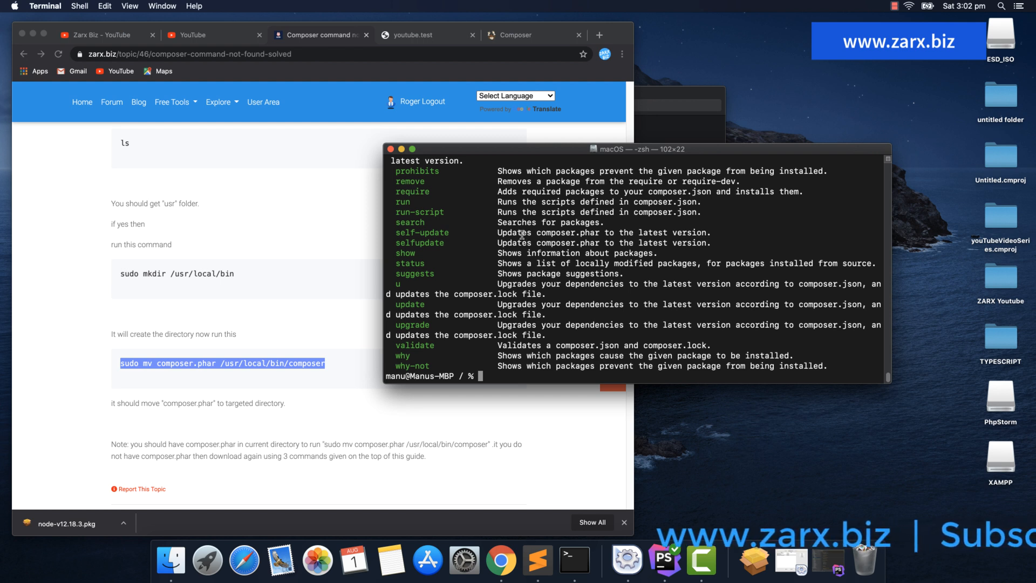
# - Change into /usr/local/bin and list its contents to confirm composer is there
pyautogui.write('cd ..')
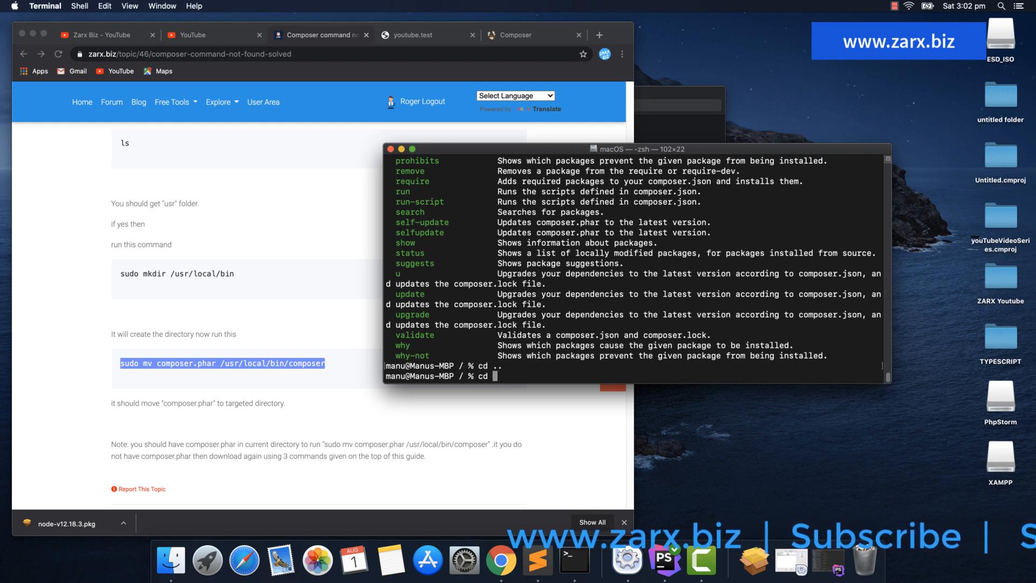
pyautogui.write('/usr')
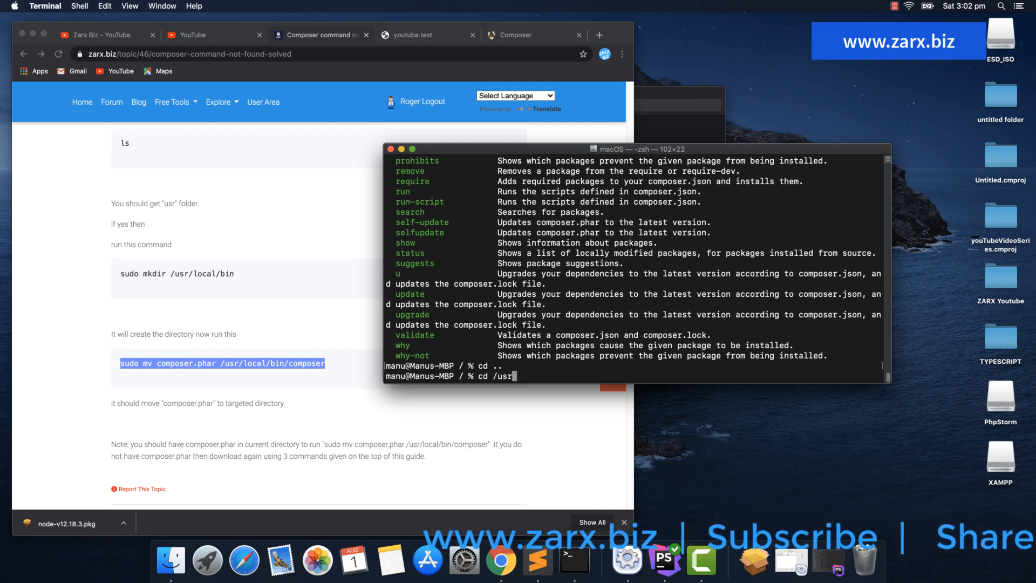
pyautogui.write('local/')
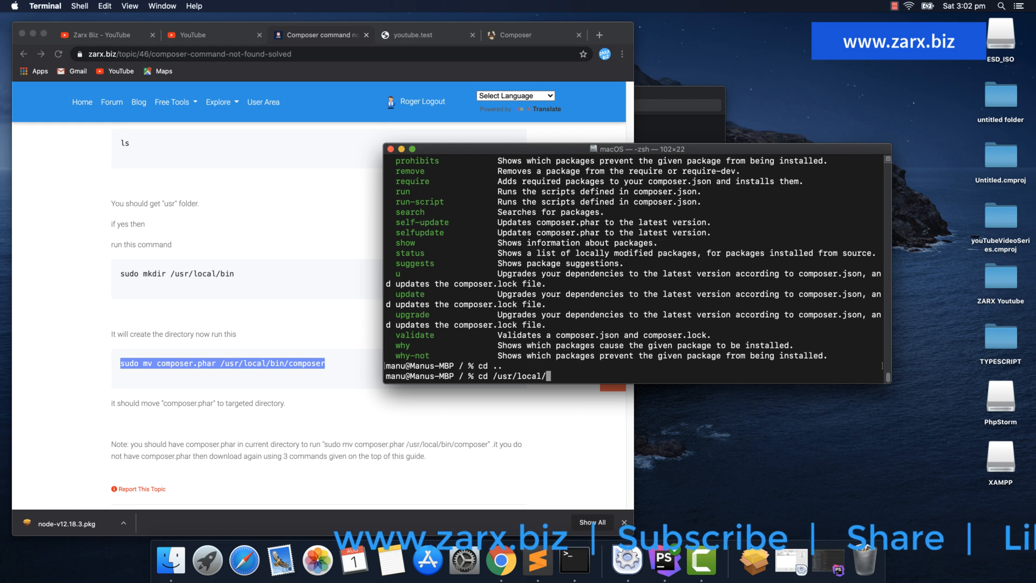
pyautogui.write('bin')
pyautogui.write('ls')
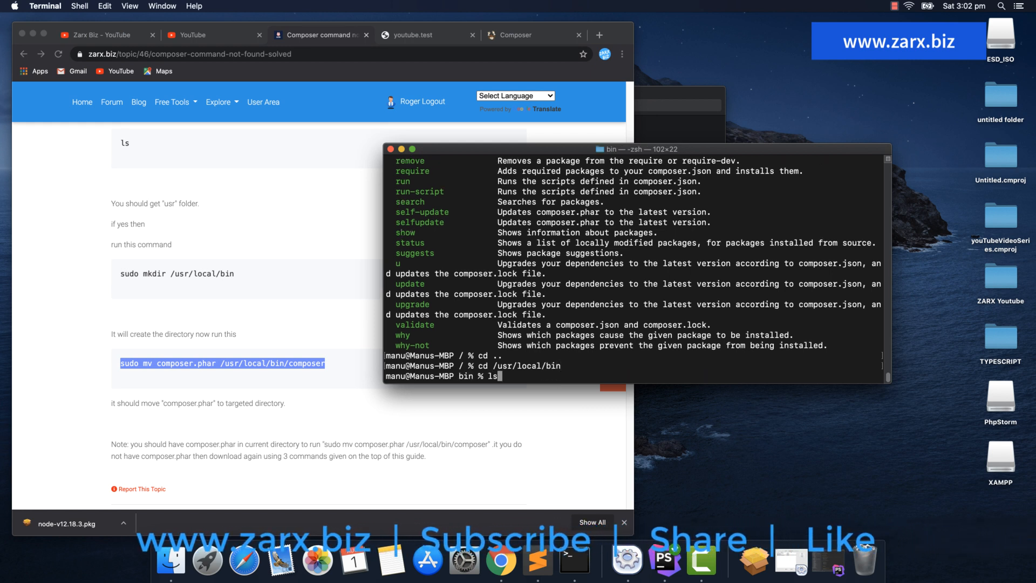
pyautogui.press('Return')
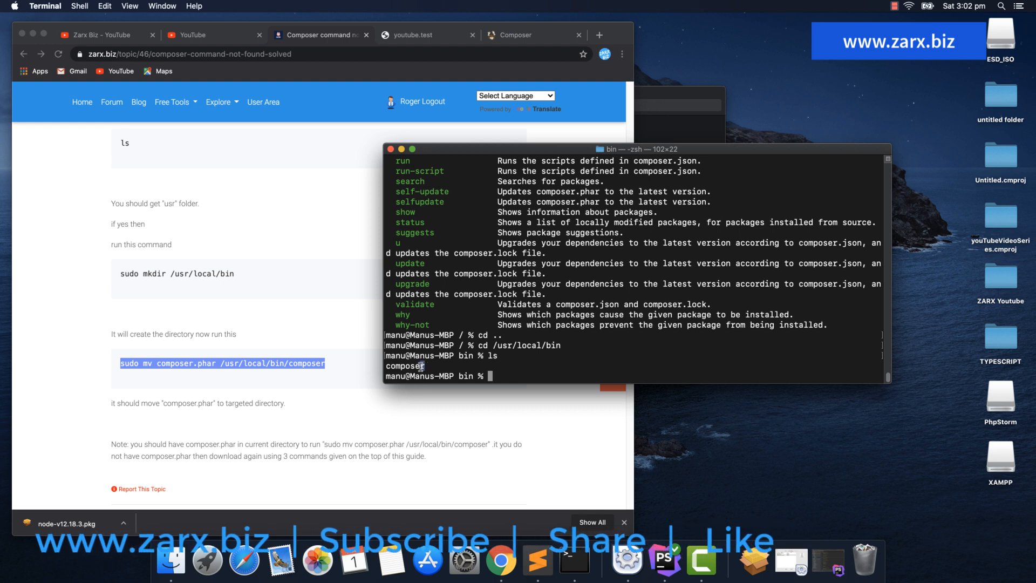